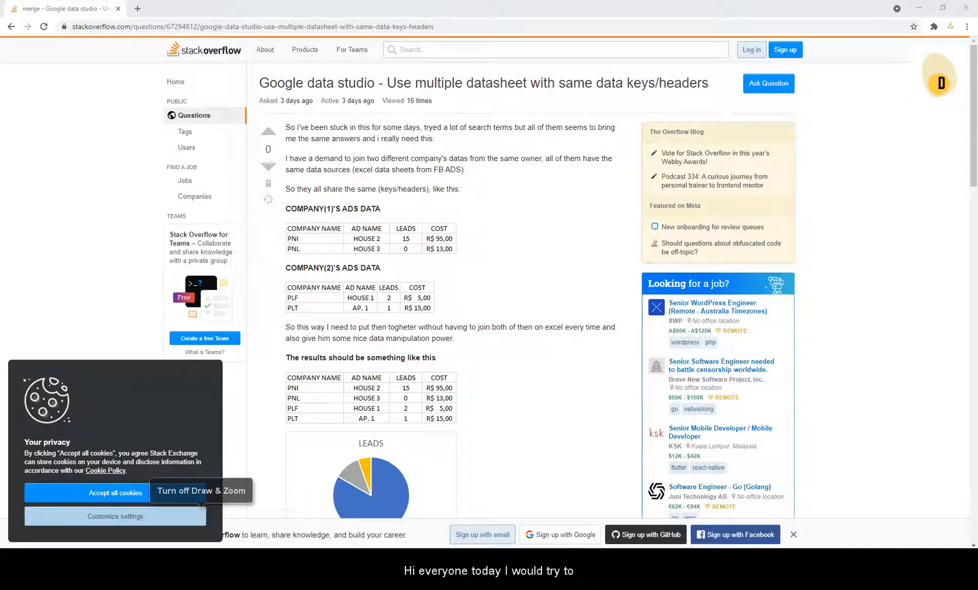
{"action": "mouse_move", "coordinate": [518, 449]}
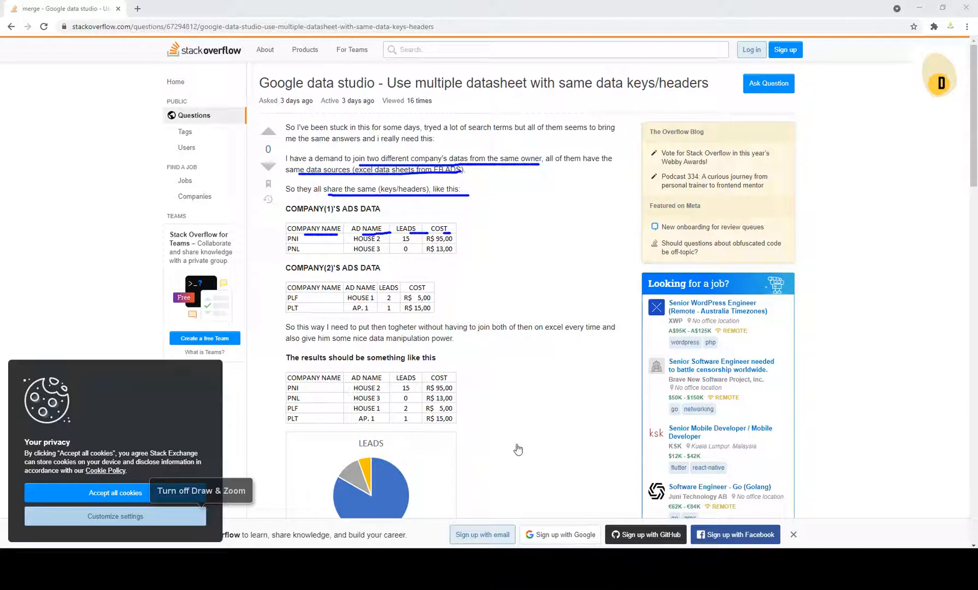
Step: Read through the Stack Overflow question and its company ad tables
{"action": "scroll", "scroll_direction": "down", "scroll_amount": 3}
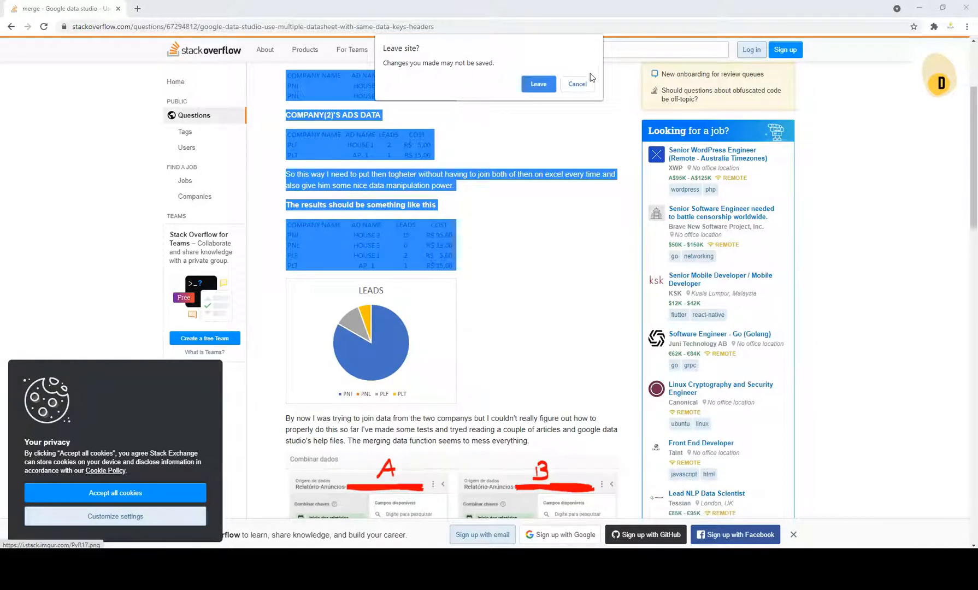
{"action": "left_click", "coordinate": [576, 83]}
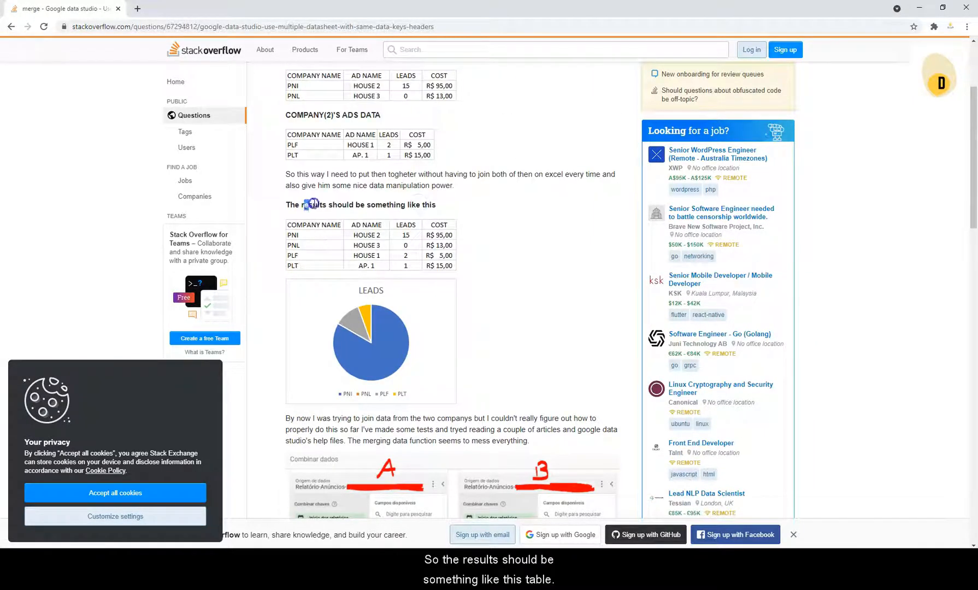
{"action": "left_click_drag", "start_coordinate": [305, 205], "coordinate": [421, 204]}
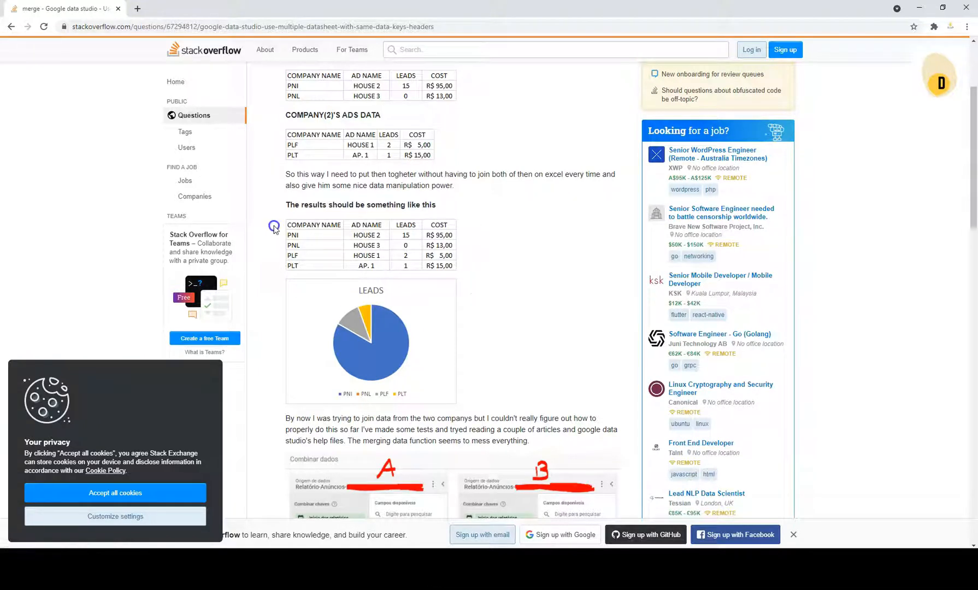
{"action": "scroll", "scroll_direction": "down", "scroll_amount": 3}
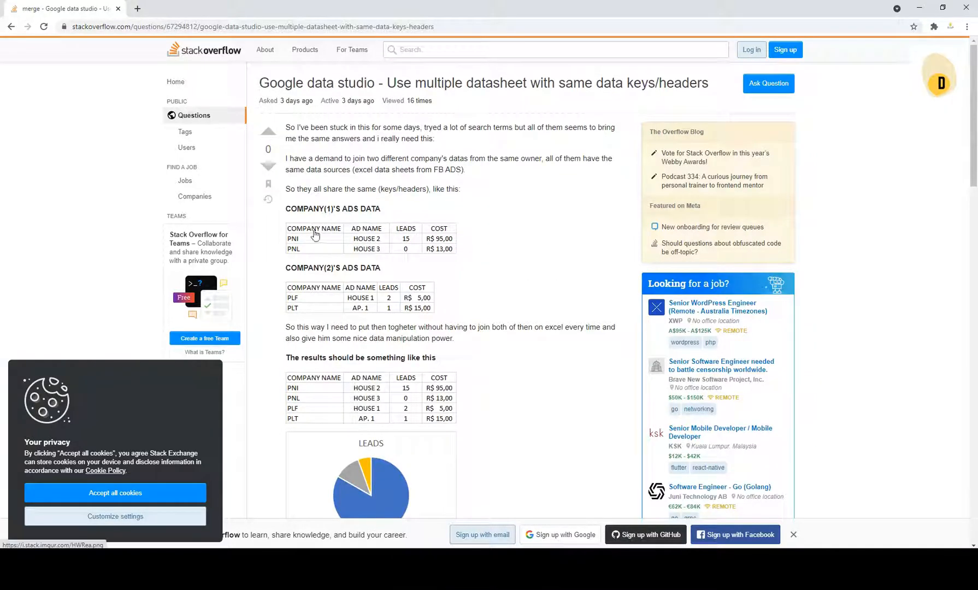
{"action": "scroll", "scroll_direction": "down", "scroll_amount": 3}
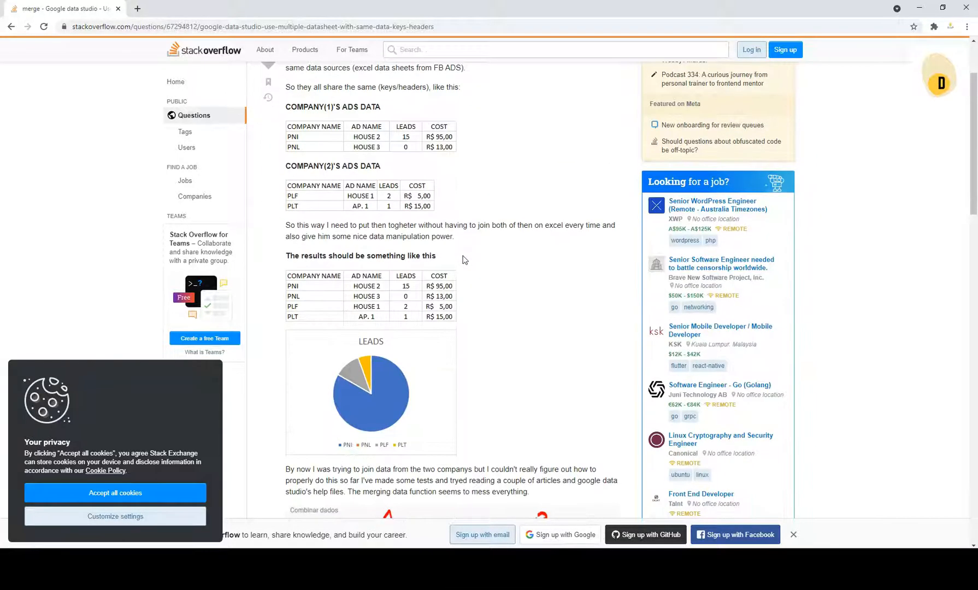
{"action": "scroll", "scroll_direction": "down", "scroll_amount": 3}
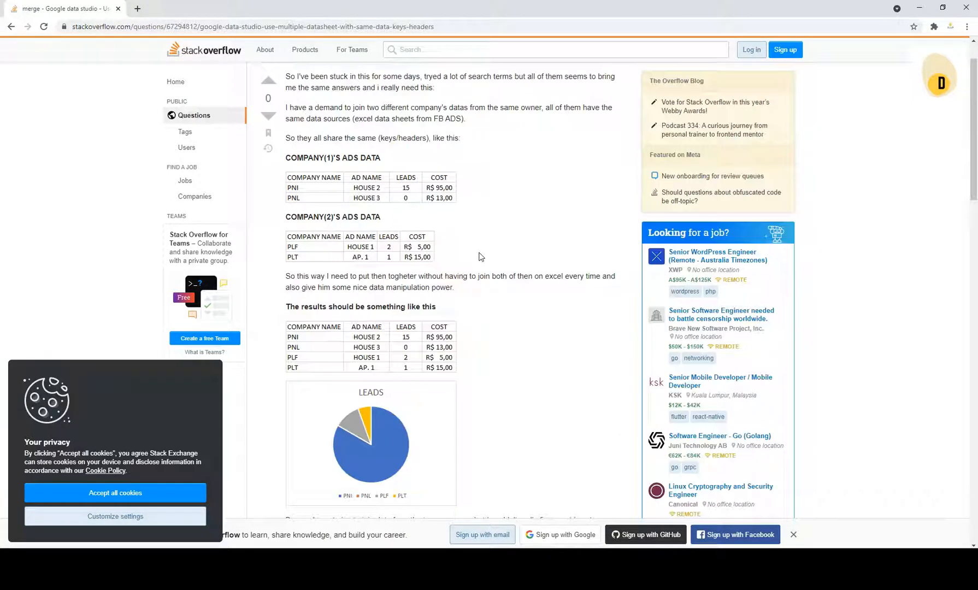
{"action": "mouse_move", "coordinate": [387, 191]}
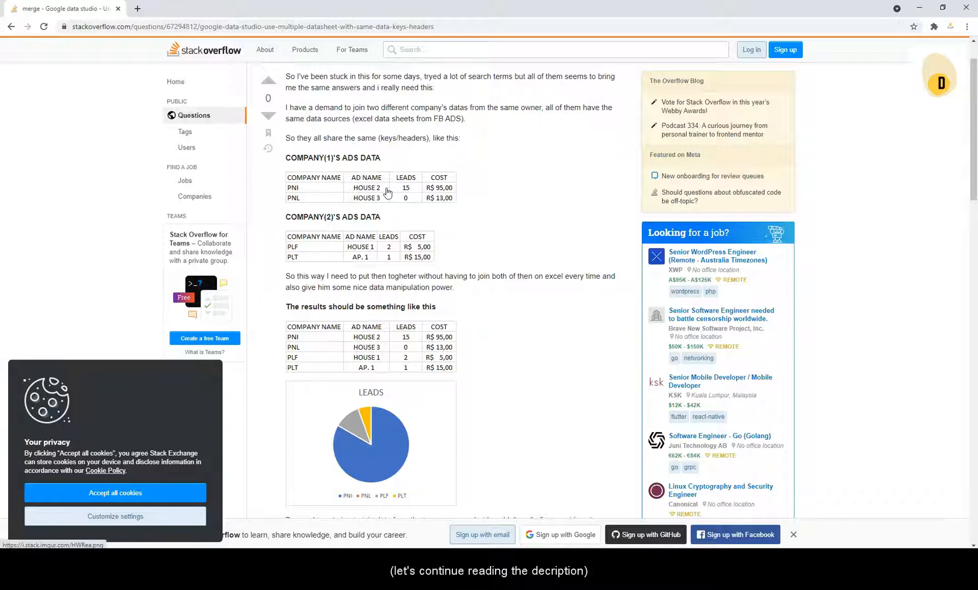
{"action": "scroll", "scroll_direction": "down", "scroll_amount": 3}
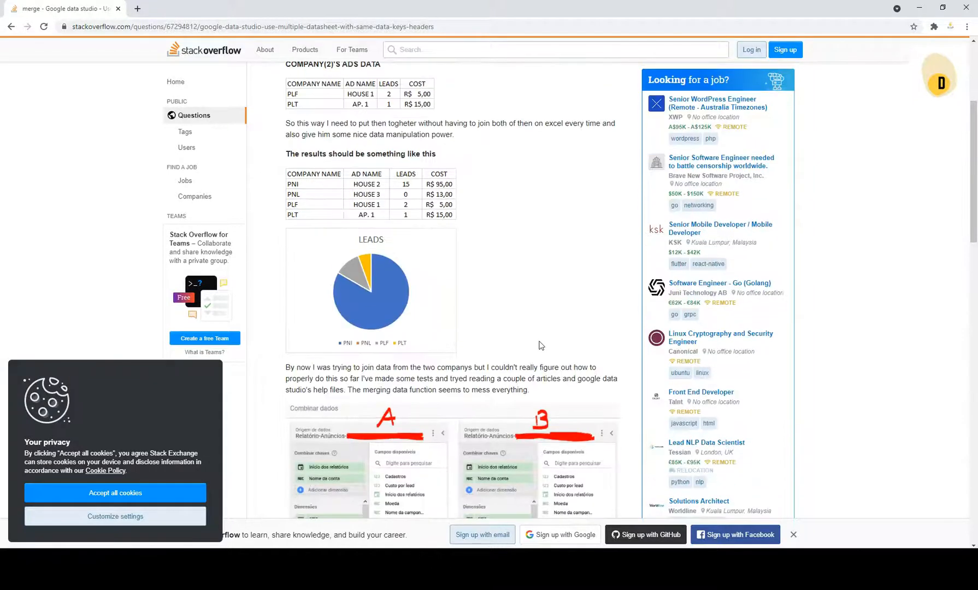
{"action": "scroll", "scroll_direction": "down", "scroll_amount": 3}
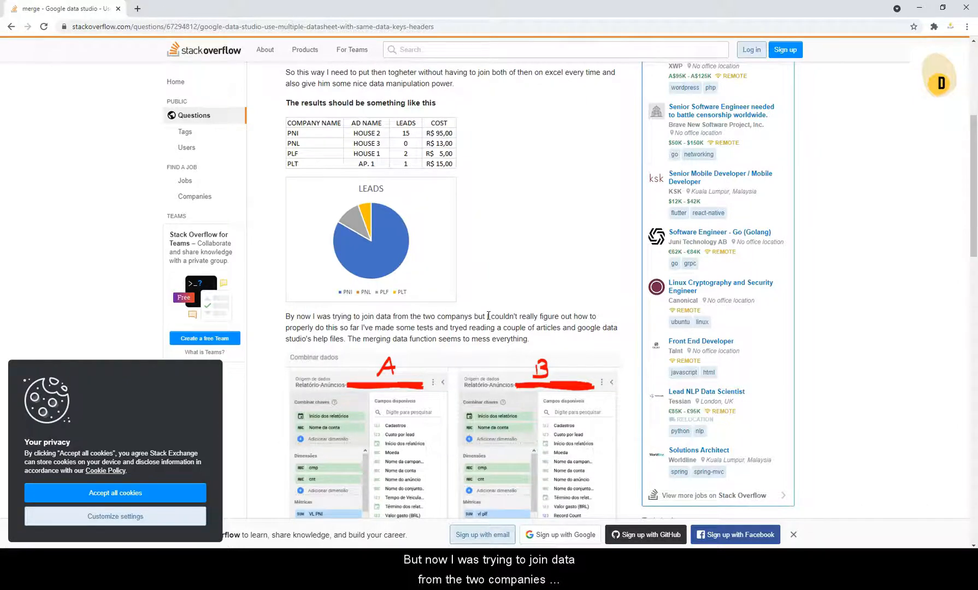
{"action": "scroll", "scroll_direction": "down", "scroll_amount": 3}
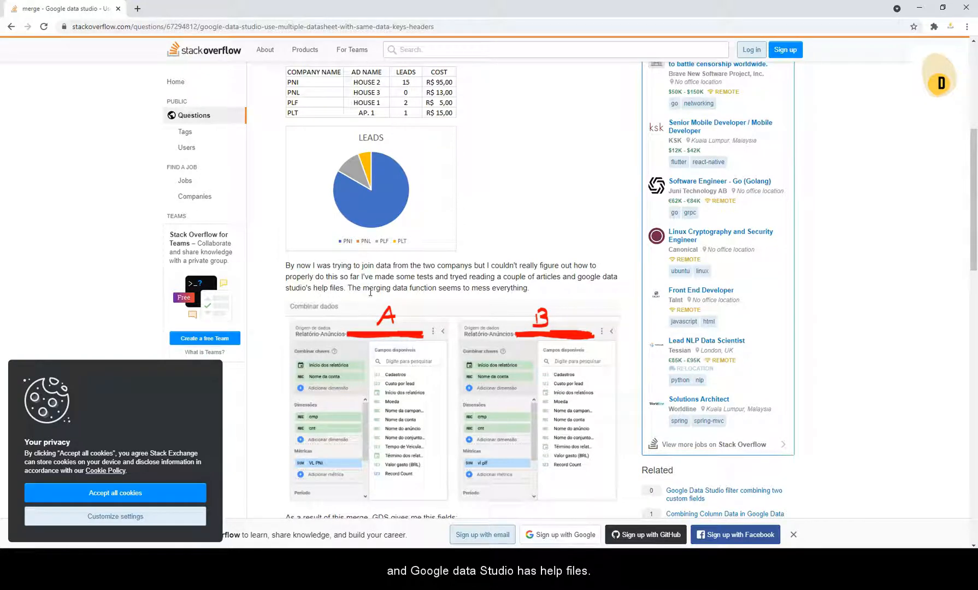
{"action": "scroll", "scroll_direction": "down", "scroll_amount": 3}
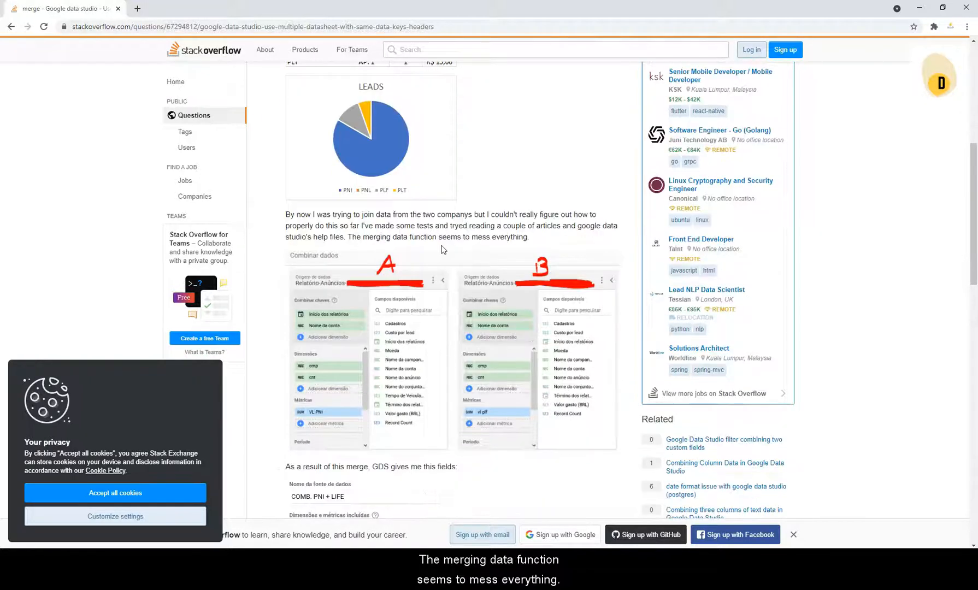
{"action": "scroll", "scroll_direction": "down", "scroll_amount": 3}
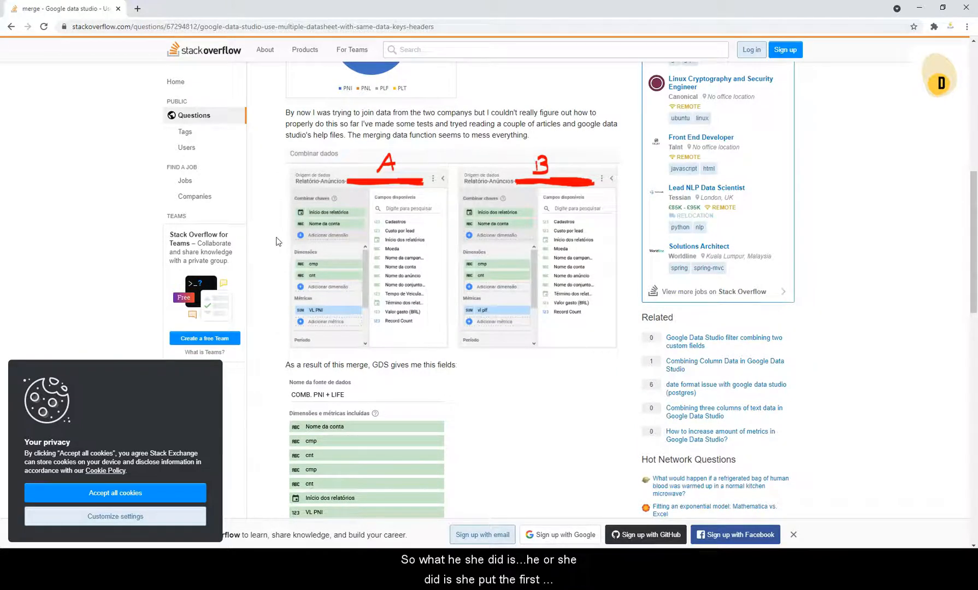
{"action": "scroll", "scroll_direction": "down", "scroll_amount": 3}
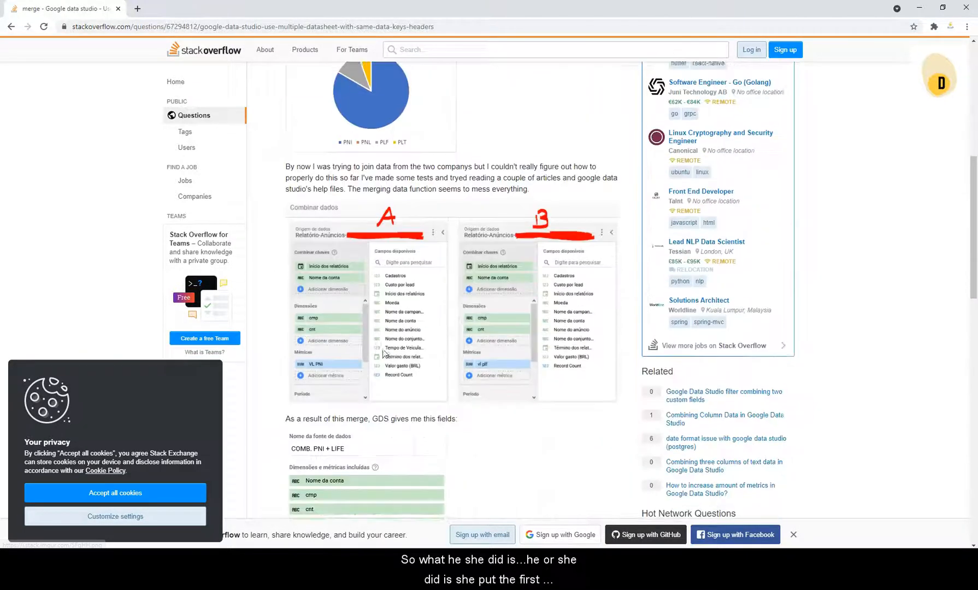
{"action": "scroll", "scroll_direction": "down", "scroll_amount": 3}
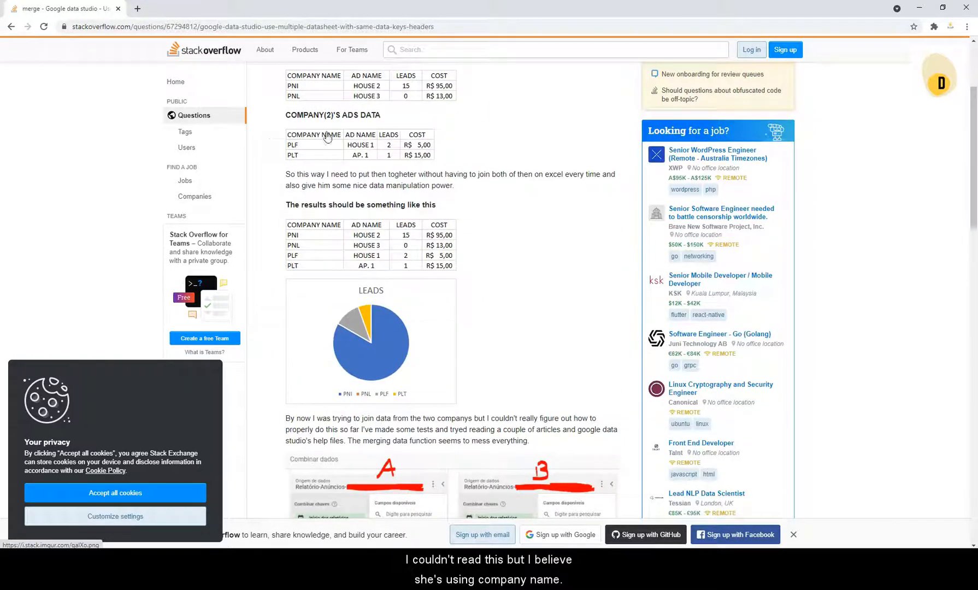
{"action": "scroll", "scroll_direction": "down", "scroll_amount": 3}
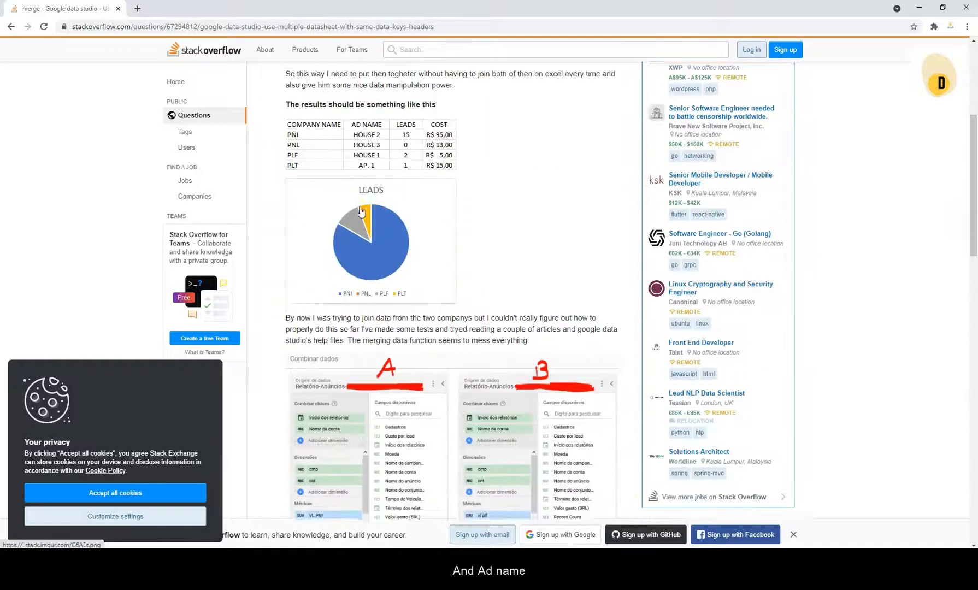
{"action": "scroll", "scroll_direction": "down", "scroll_amount": 3}
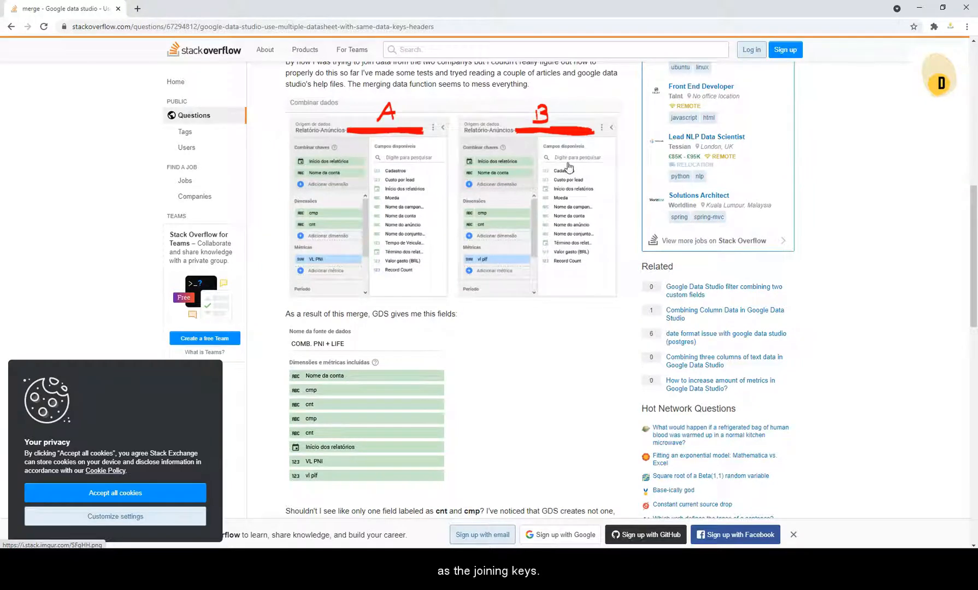
{"action": "scroll", "scroll_direction": "down", "scroll_amount": 3}
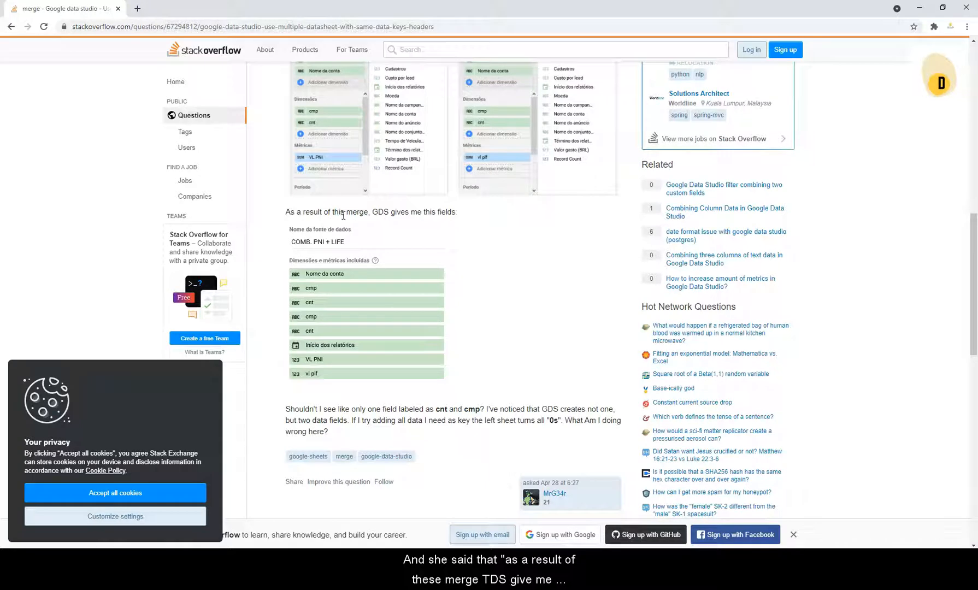
{"action": "mouse_move", "coordinate": [471, 217]}
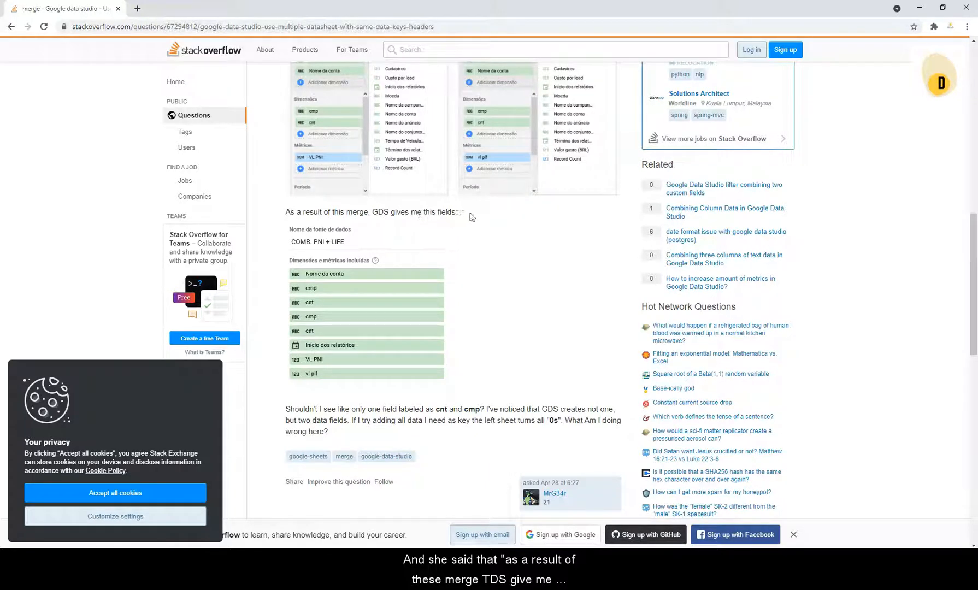
{"action": "scroll", "scroll_direction": "down", "scroll_amount": 3}
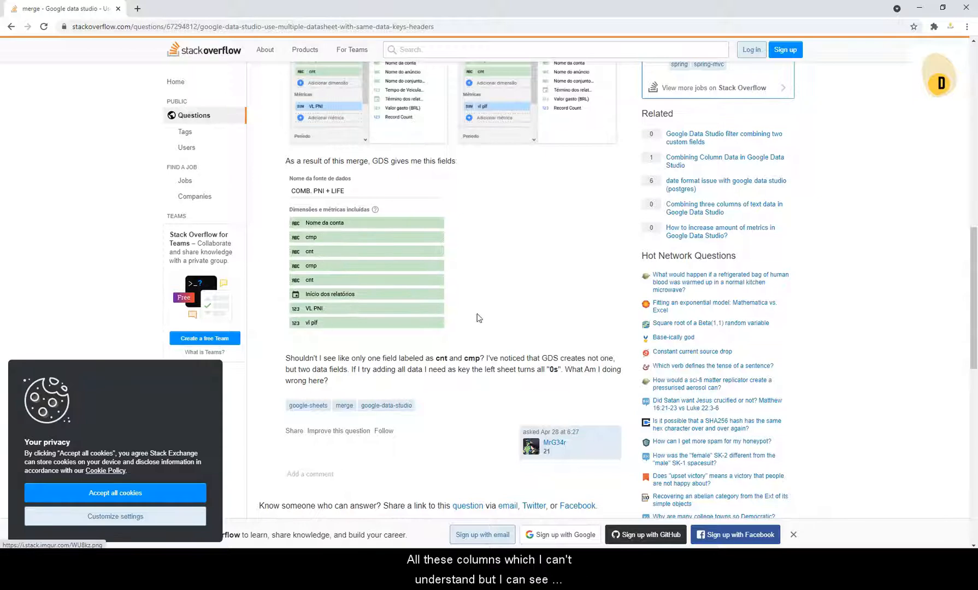
{"action": "scroll", "scroll_direction": "down", "scroll_amount": 3}
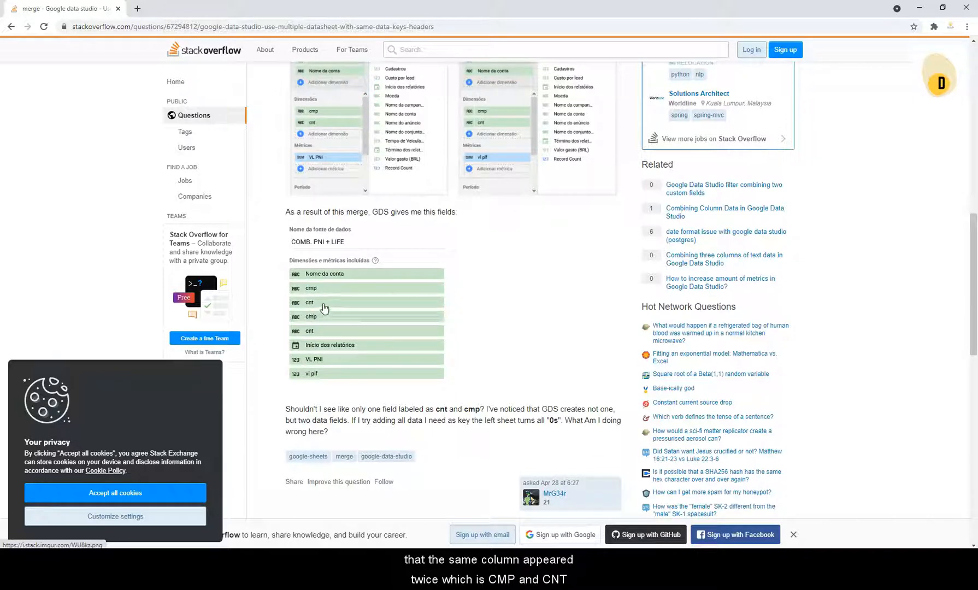
{"action": "scroll", "scroll_direction": "down", "scroll_amount": 3}
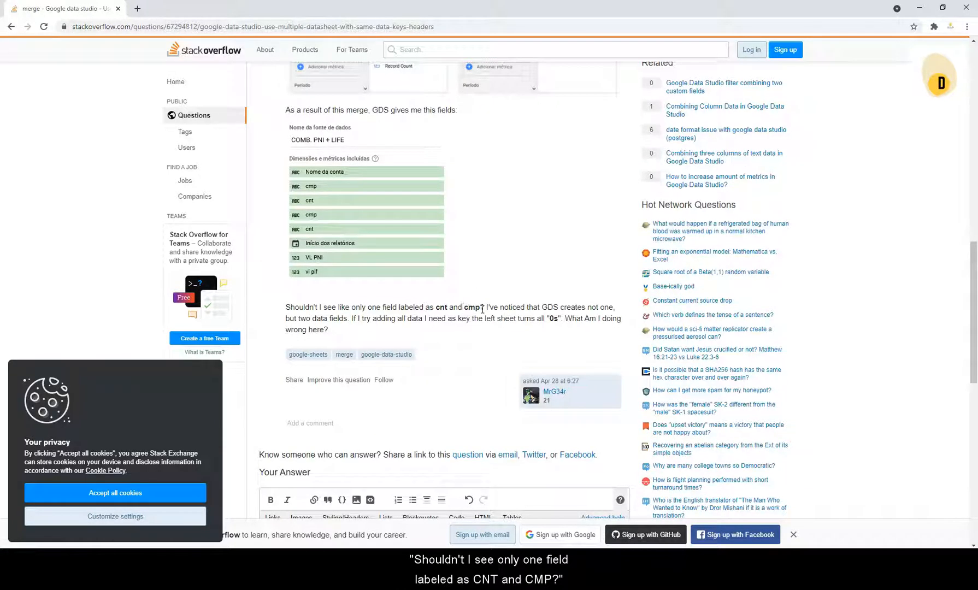
{"action": "mouse_move", "coordinate": [580, 302]}
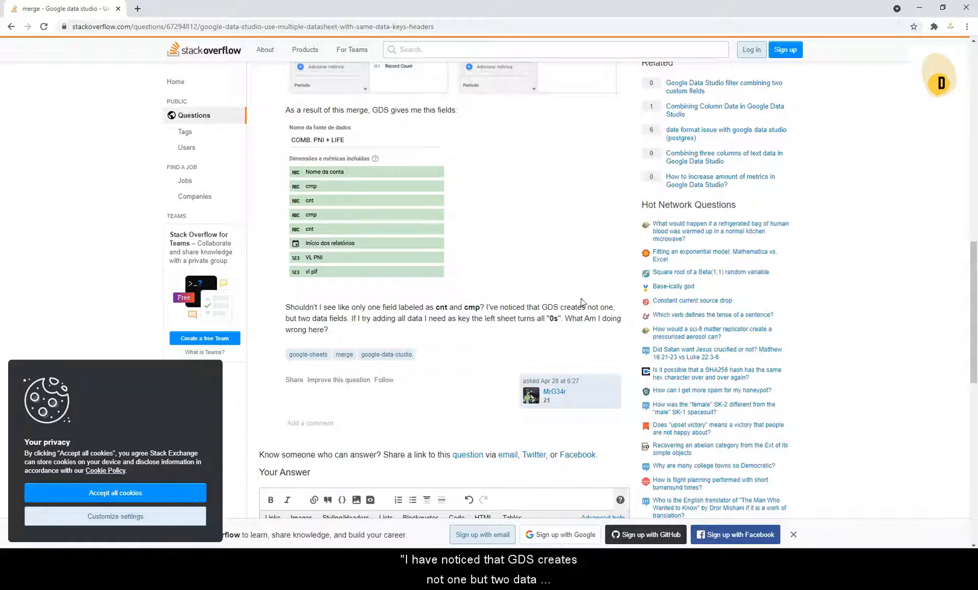
{"action": "mouse_move", "coordinate": [437, 328]}
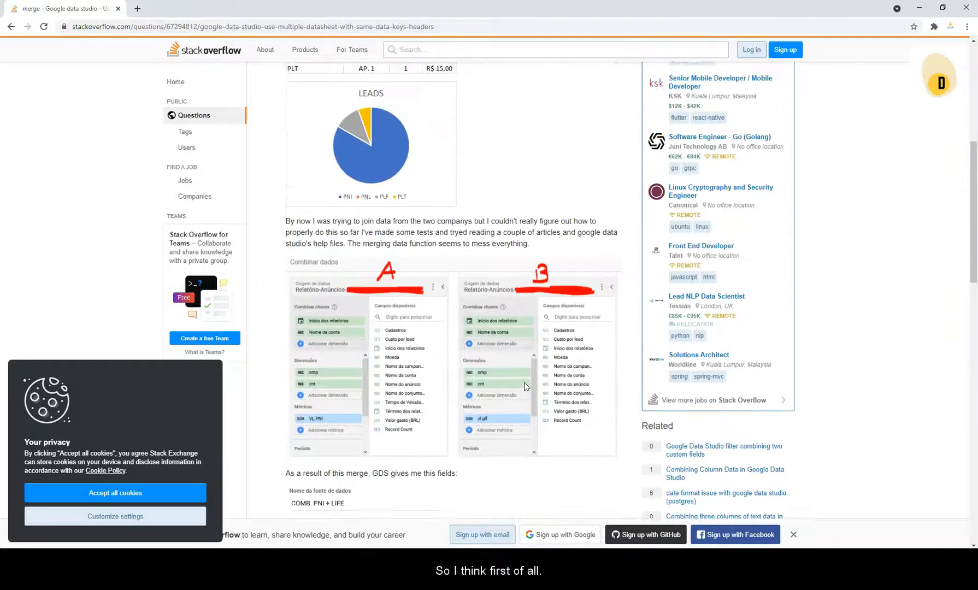
{"action": "scroll", "scroll_direction": "up", "scroll_amount": 3}
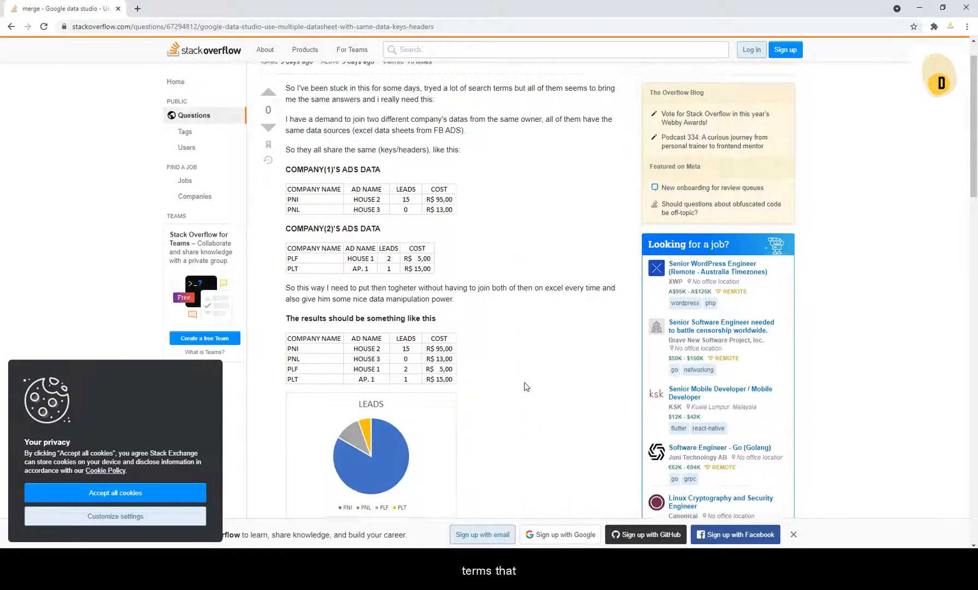
{"action": "scroll", "scroll_direction": "down", "scroll_amount": 3}
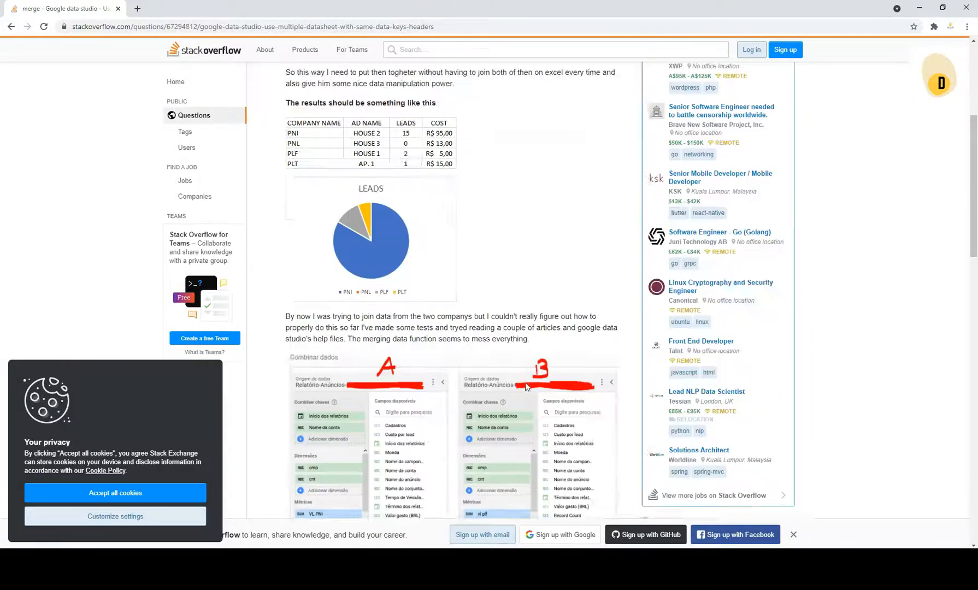
{"action": "scroll", "scroll_direction": "down", "scroll_amount": 3}
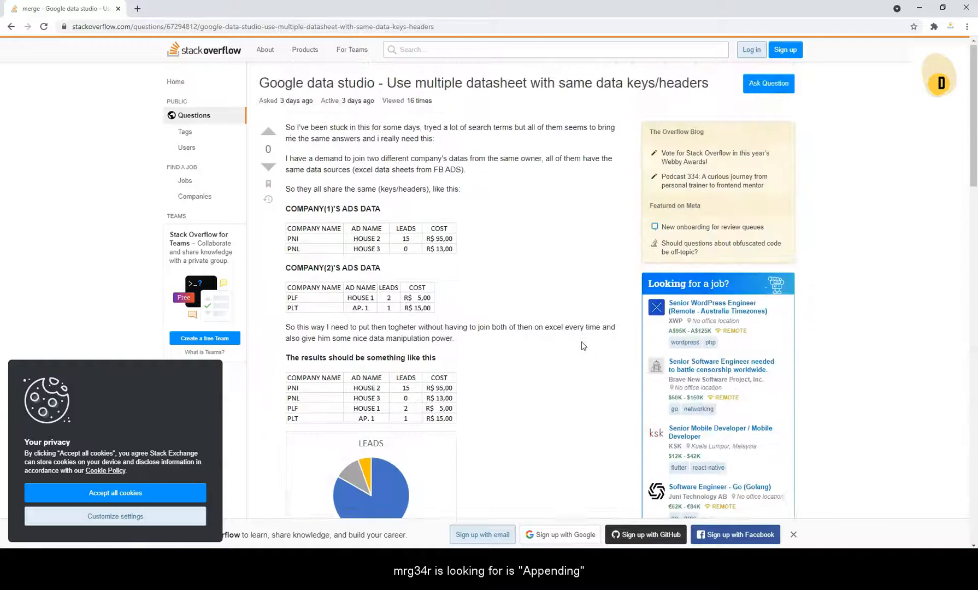
{"action": "scroll", "scroll_direction": "down", "scroll_amount": 3}
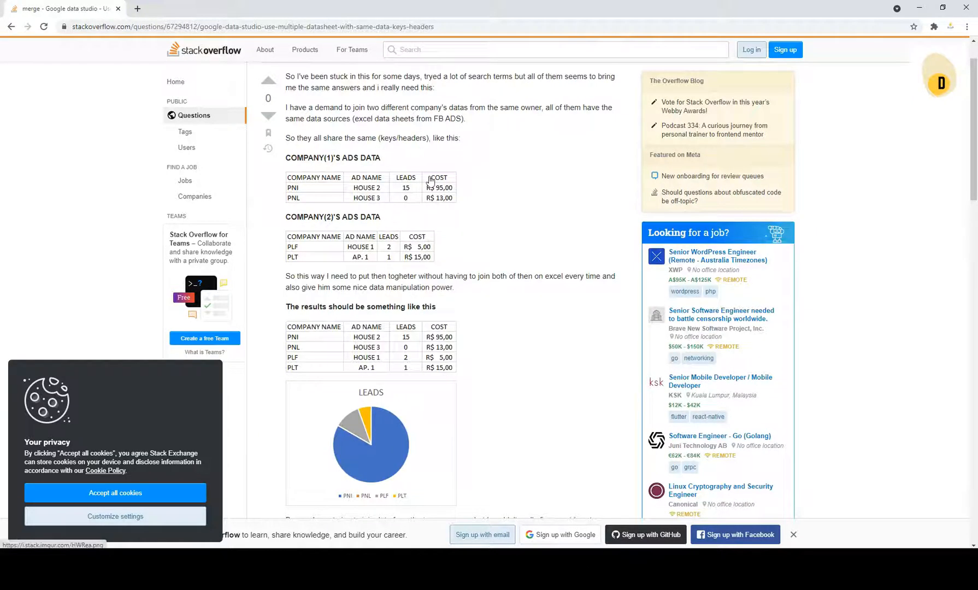
{"action": "scroll", "scroll_direction": "down", "scroll_amount": 3}
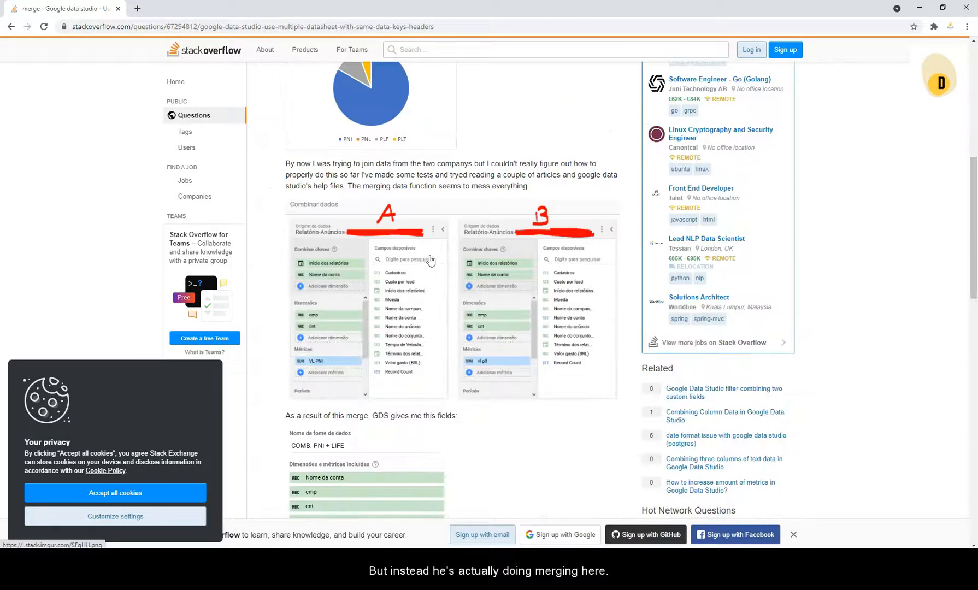
{"action": "scroll", "scroll_direction": "down", "scroll_amount": 3}
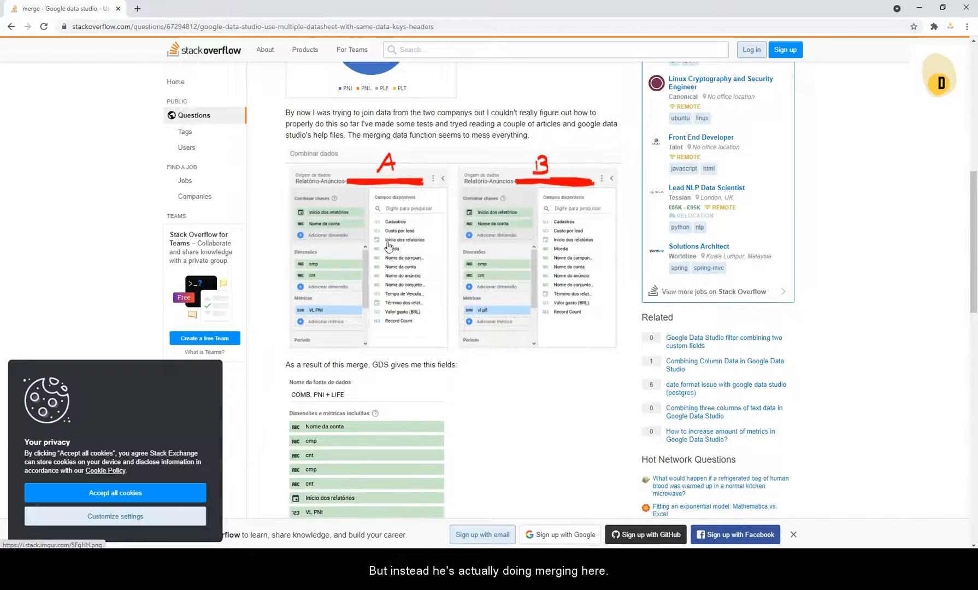
{"action": "mouse_move", "coordinate": [269, 263]}
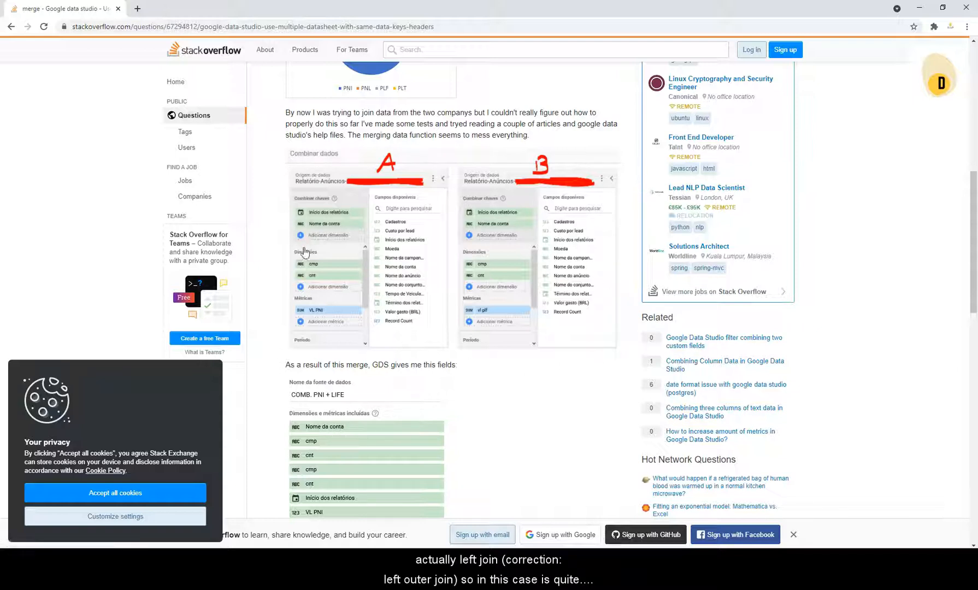
{"action": "mouse_move", "coordinate": [446, 201]}
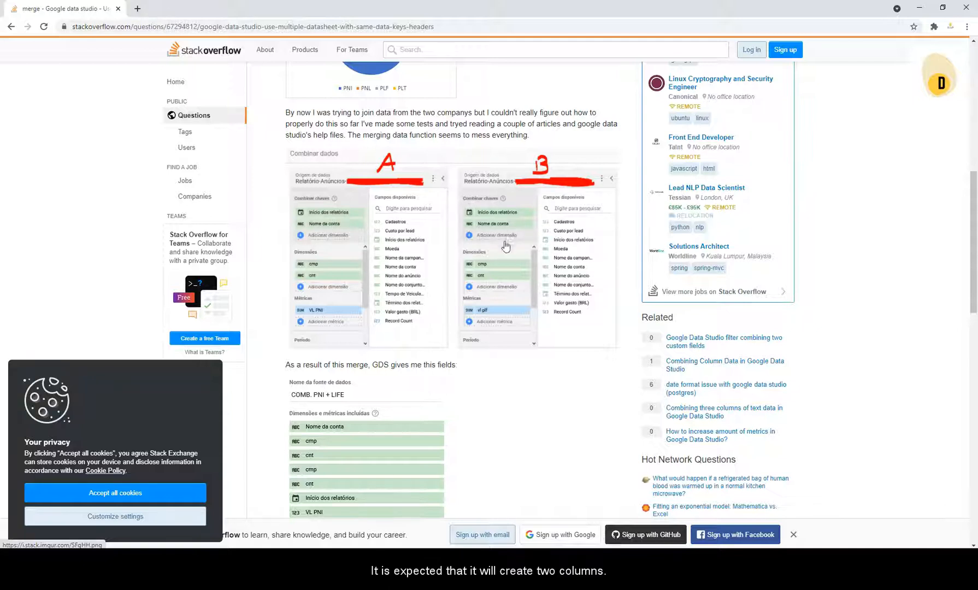
{"action": "scroll", "scroll_direction": "down", "scroll_amount": 3}
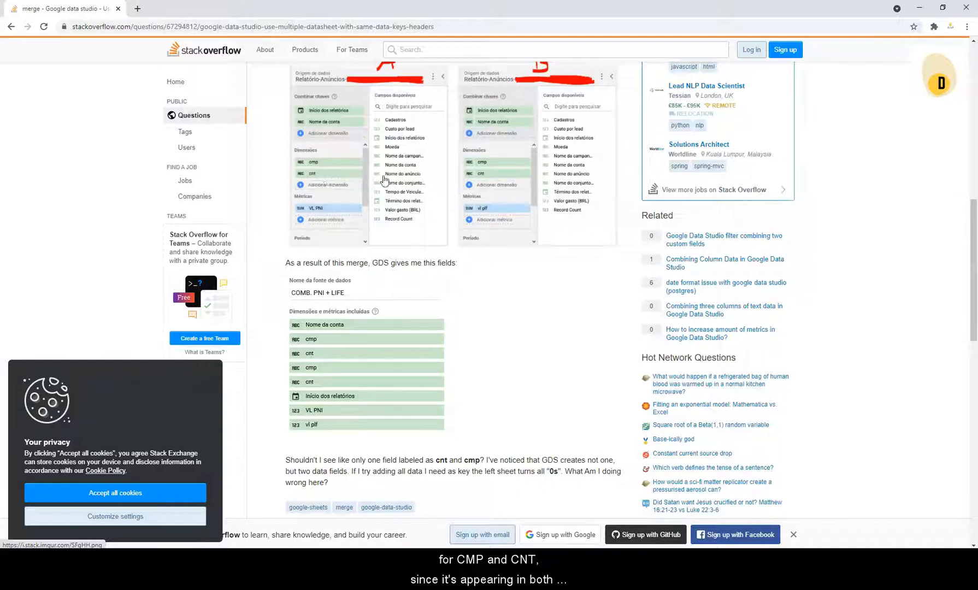
{"action": "mouse_move", "coordinate": [520, 75]}
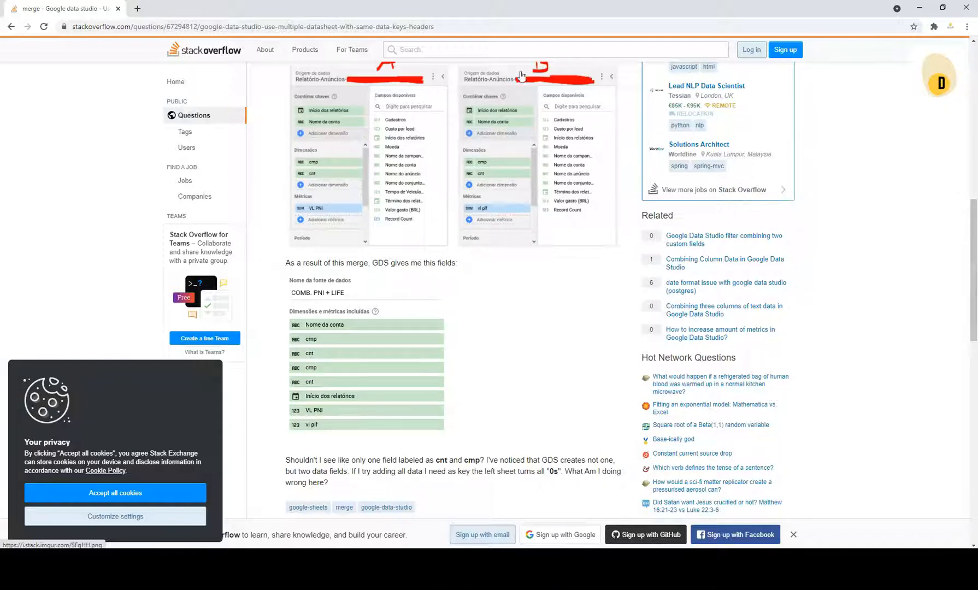
{"action": "scroll", "scroll_direction": "down", "scroll_amount": 3}
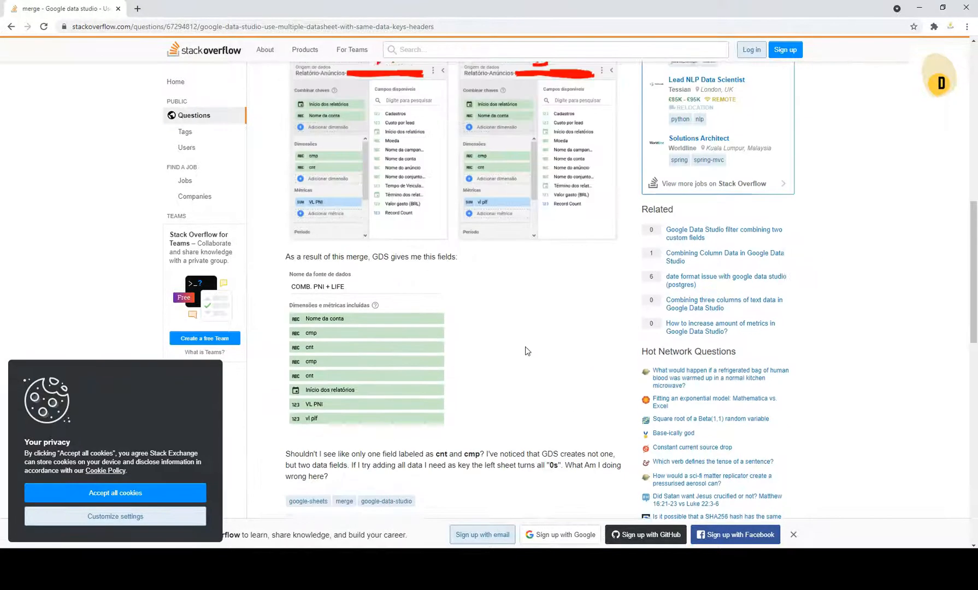
{"action": "scroll", "scroll_direction": "down", "scroll_amount": 3}
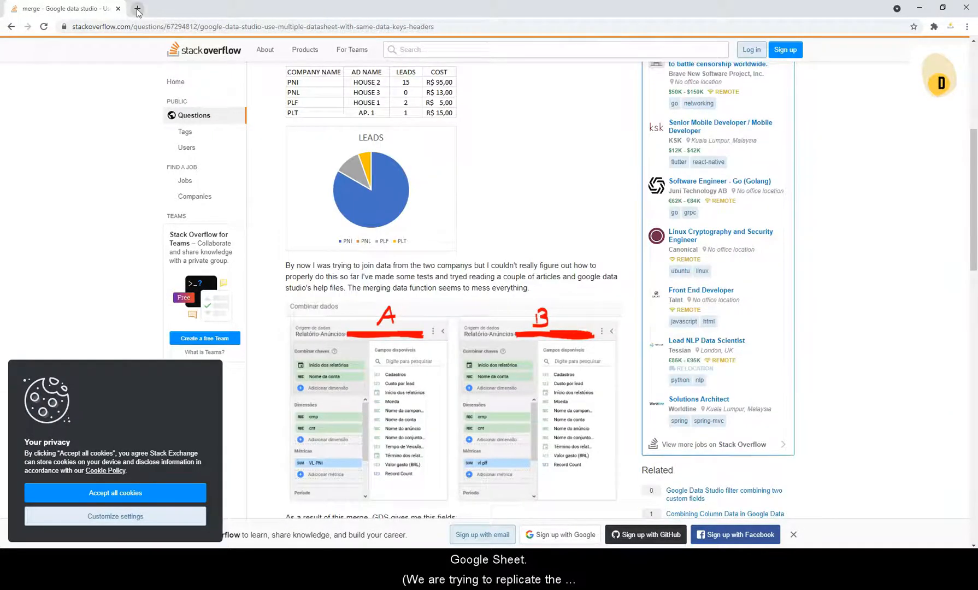
Step: Create a blank spreadsheet in a new tab, then select Company 1's ads table
{"action": "left_click", "coordinate": [137, 8]}
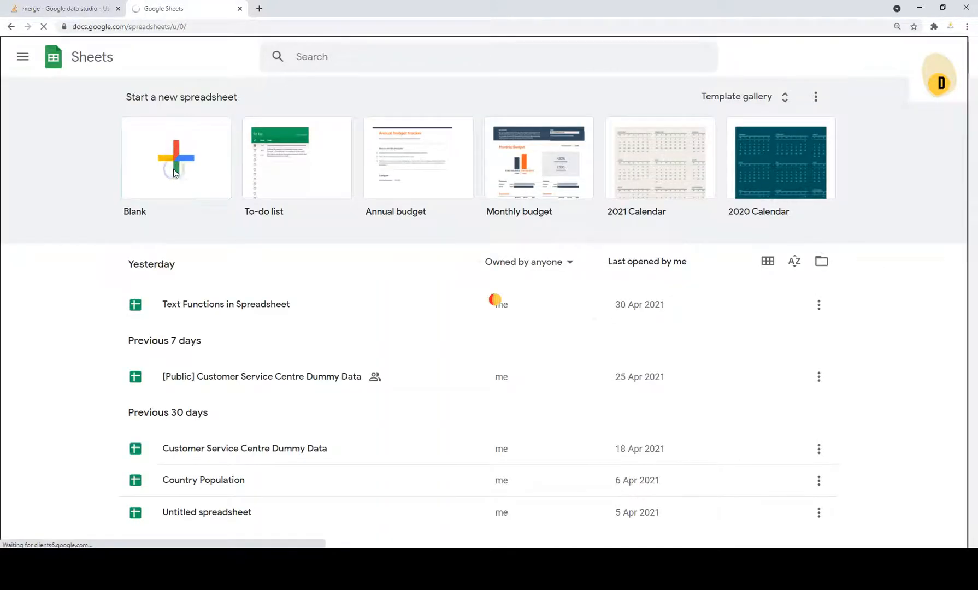
{"action": "left_click", "coordinate": [175, 158]}
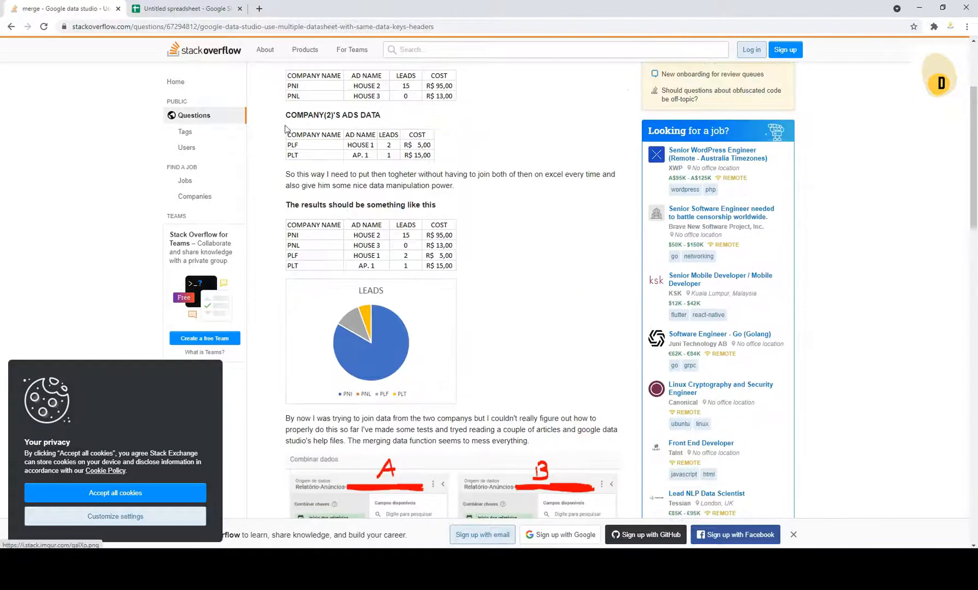
{"action": "left_click", "coordinate": [185, 8]}
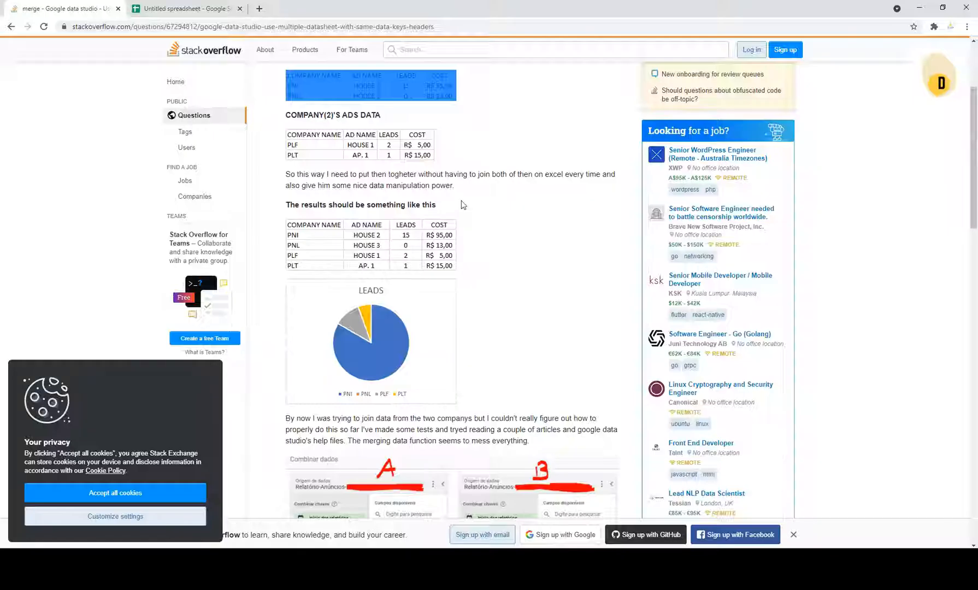
{"action": "scroll", "scroll_direction": "up", "scroll_amount": 3}
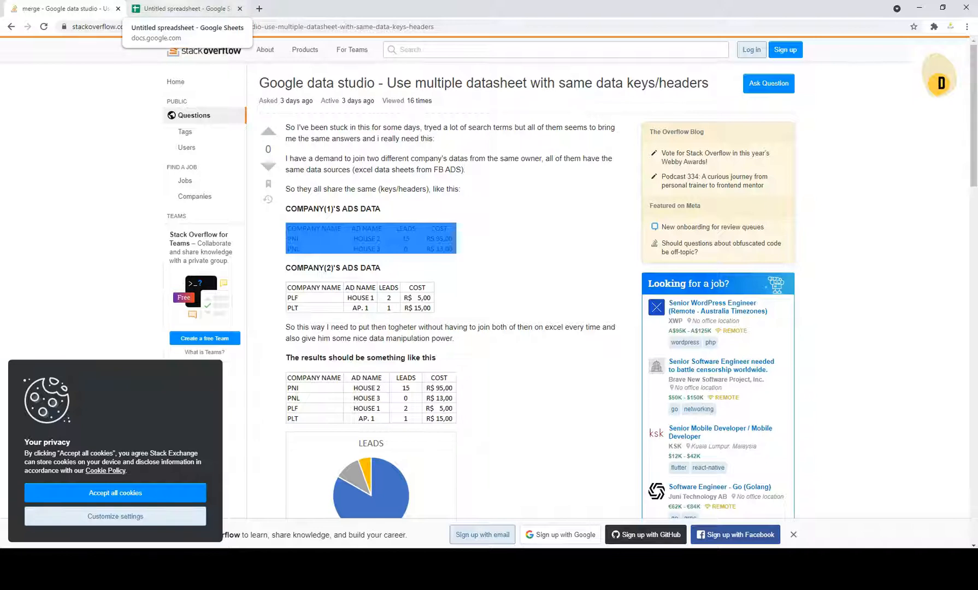
Step: Enter the Company Name, Ad Name, Leads and Cost table with ABC and DEF rows
{"action": "left_click", "coordinate": [184, 8]}
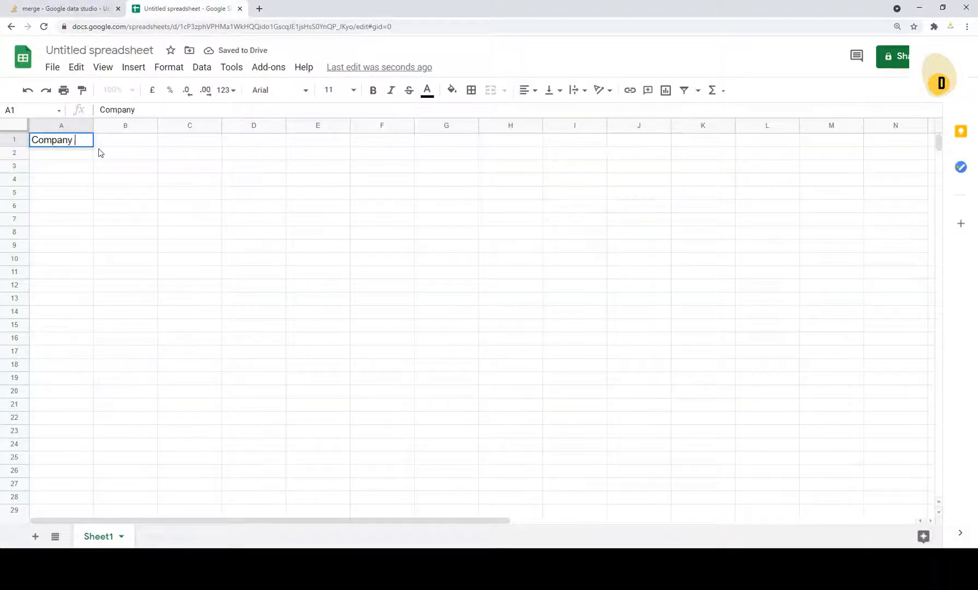
{"action": "type", "text": "Name"}
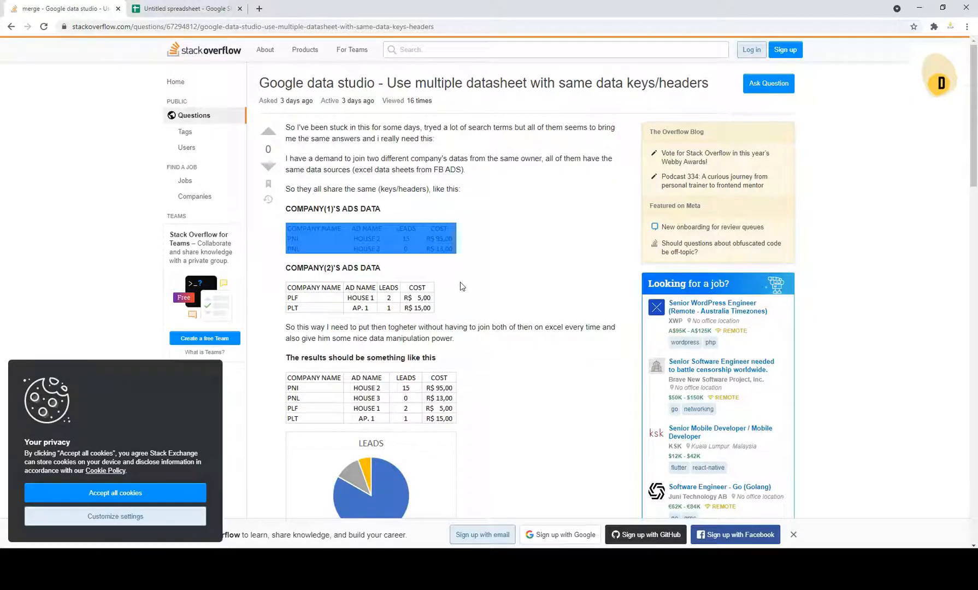
{"action": "left_click", "coordinate": [185, 9]}
{"action": "type", "text": "House1"}
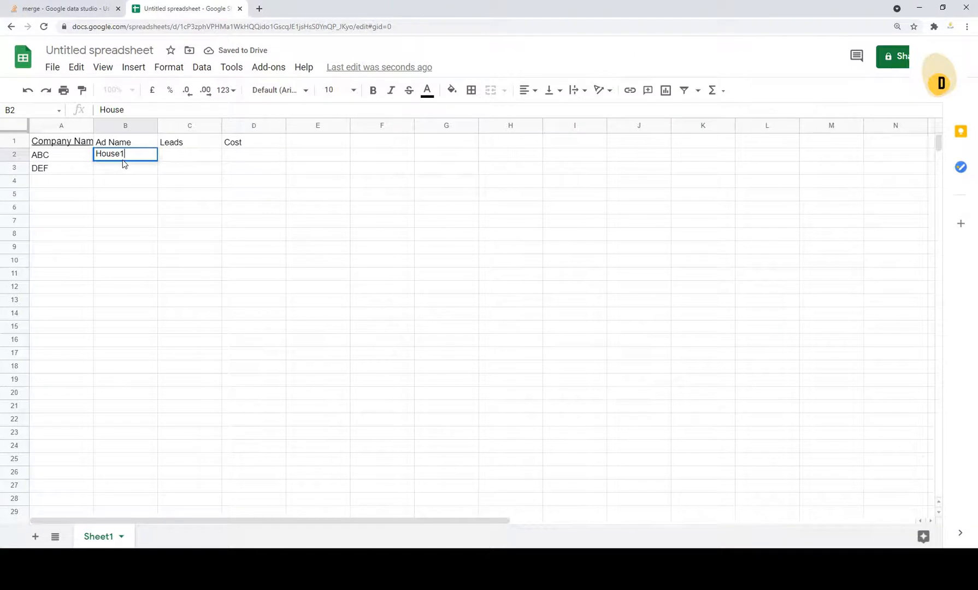
{"action": "key", "text": "Enter"}
{"action": "type", "text": "15"}
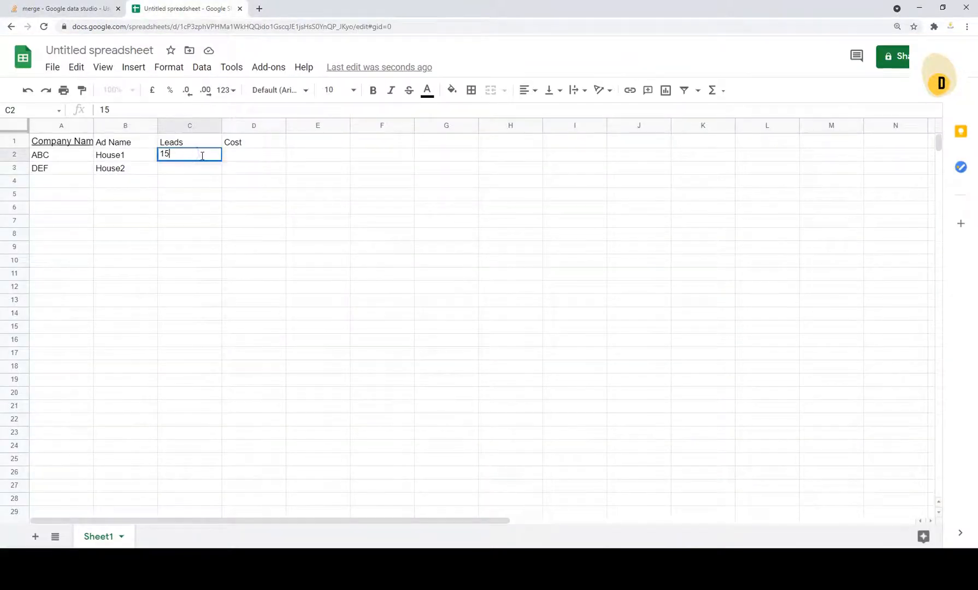
{"action": "type", "text": "100"}
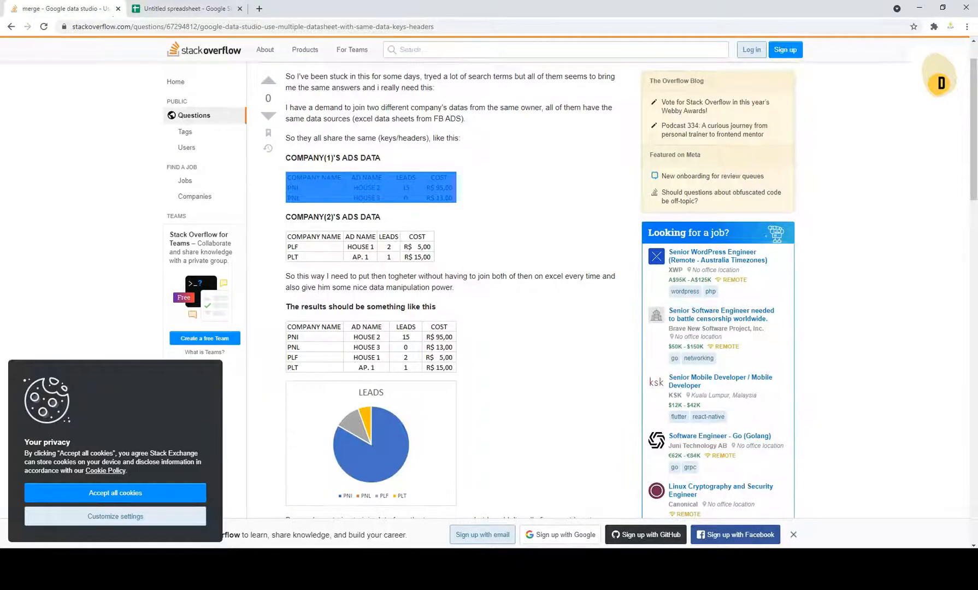
{"action": "left_click", "coordinate": [186, 8]}
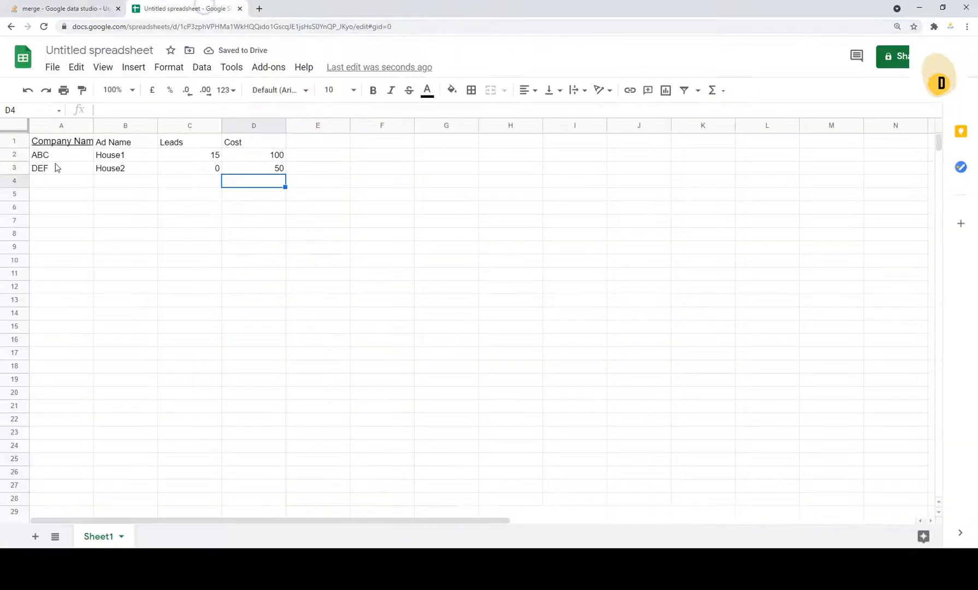
Step: Autofit column A and give the header row a black fill with white text and borders
{"action": "left_click", "coordinate": [61, 141]}
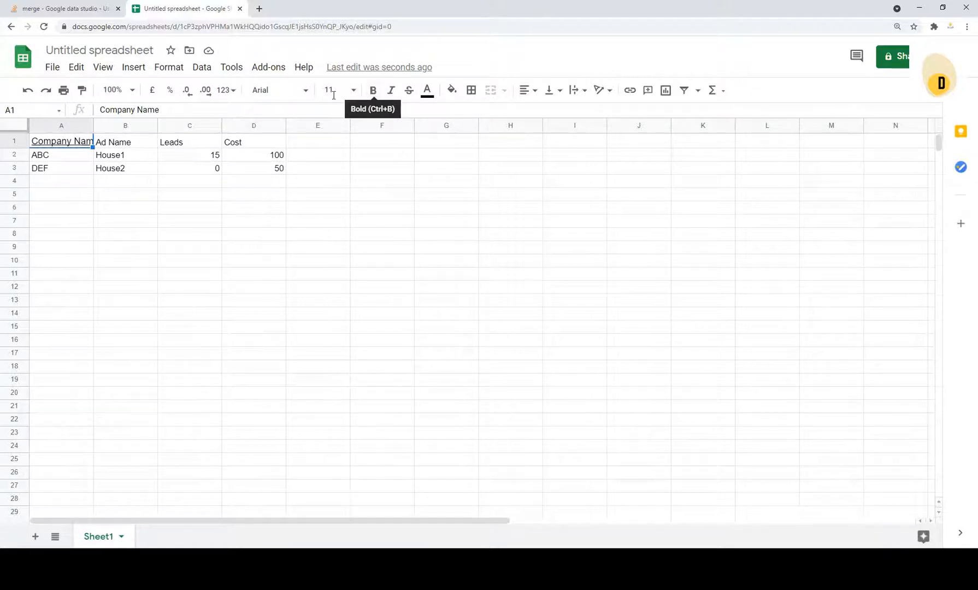
{"action": "left_click", "coordinate": [125, 166]}
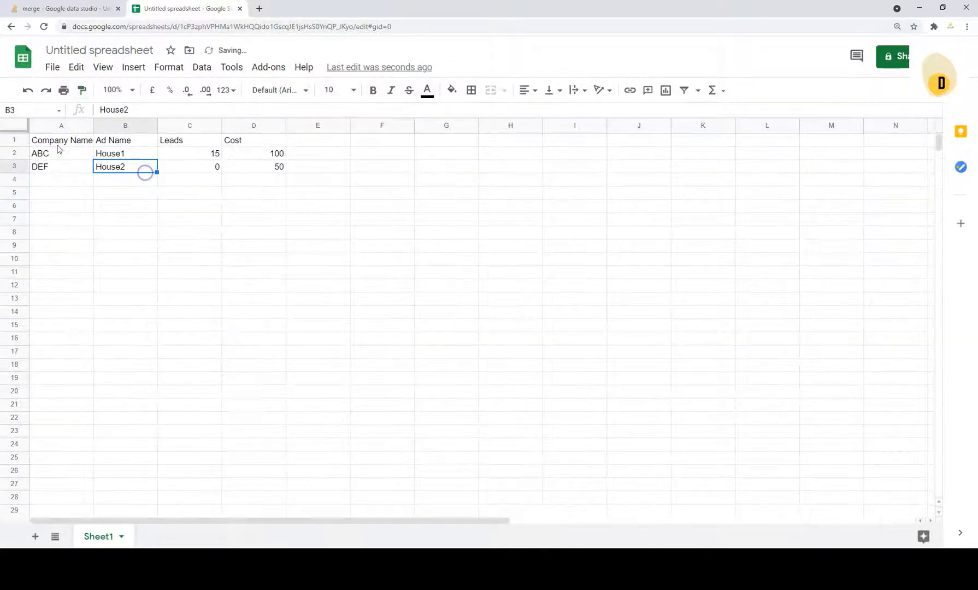
{"action": "left_click", "coordinate": [449, 90]}
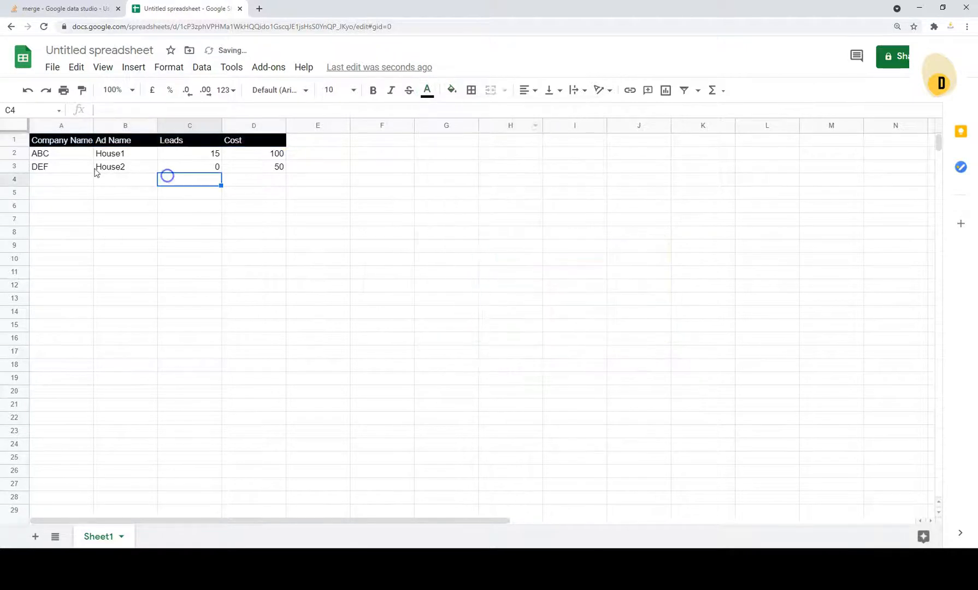
{"action": "left_click", "coordinate": [471, 89]}
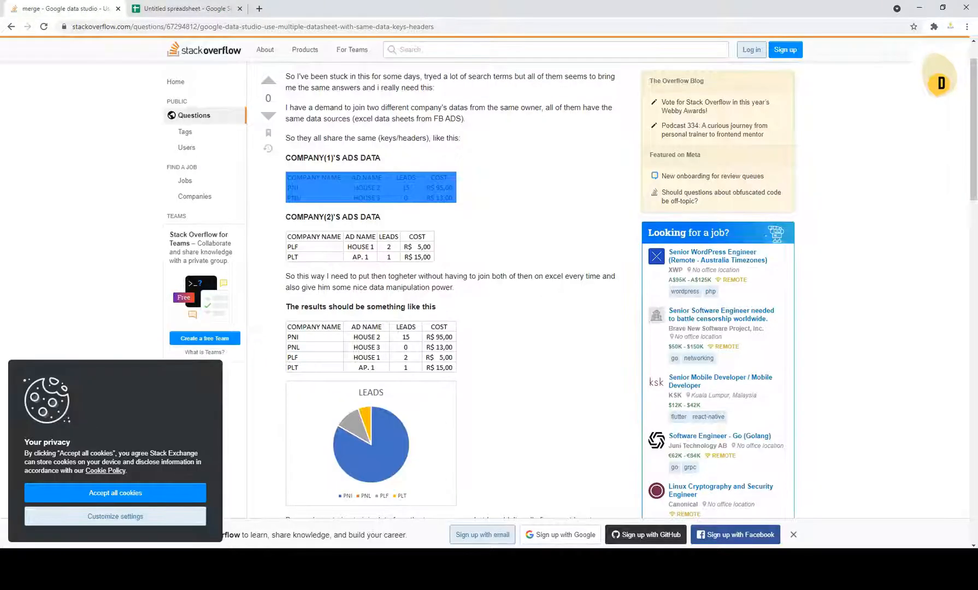
Step: Rename the first sheet to 'Company A'
{"action": "left_click", "coordinate": [184, 9]}
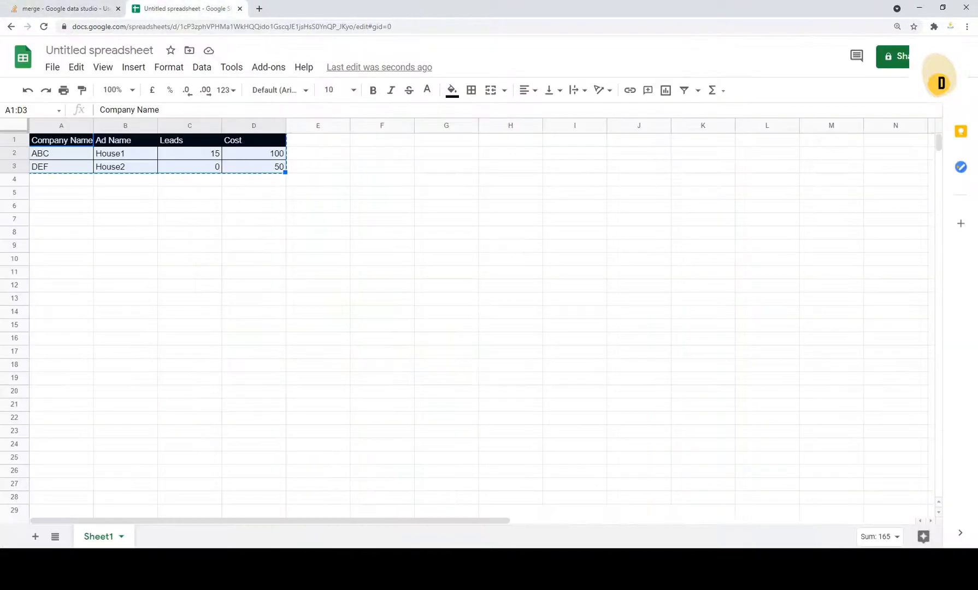
{"action": "double_click", "coordinate": [98, 536]}
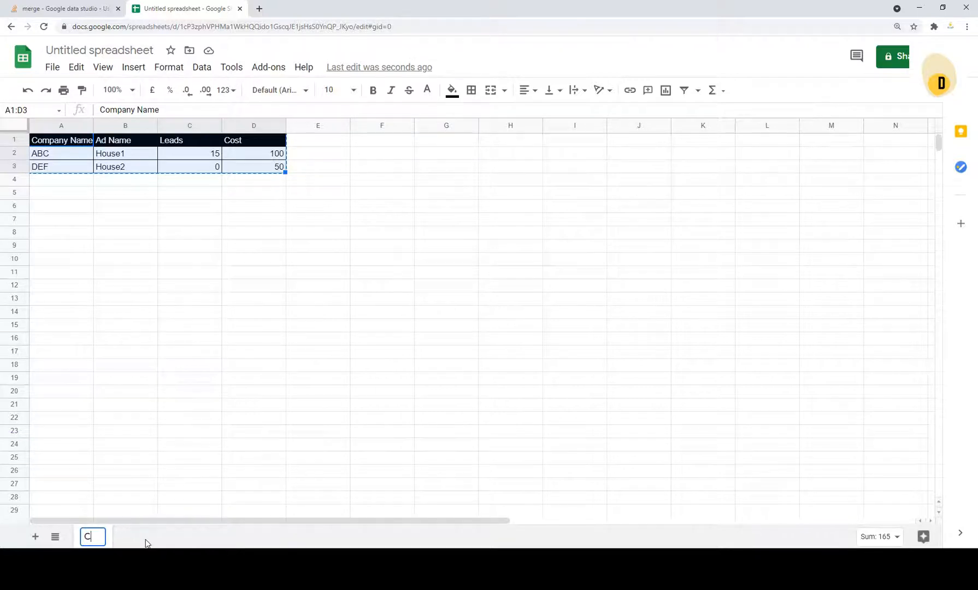
{"action": "type", "text": "ompany A"}
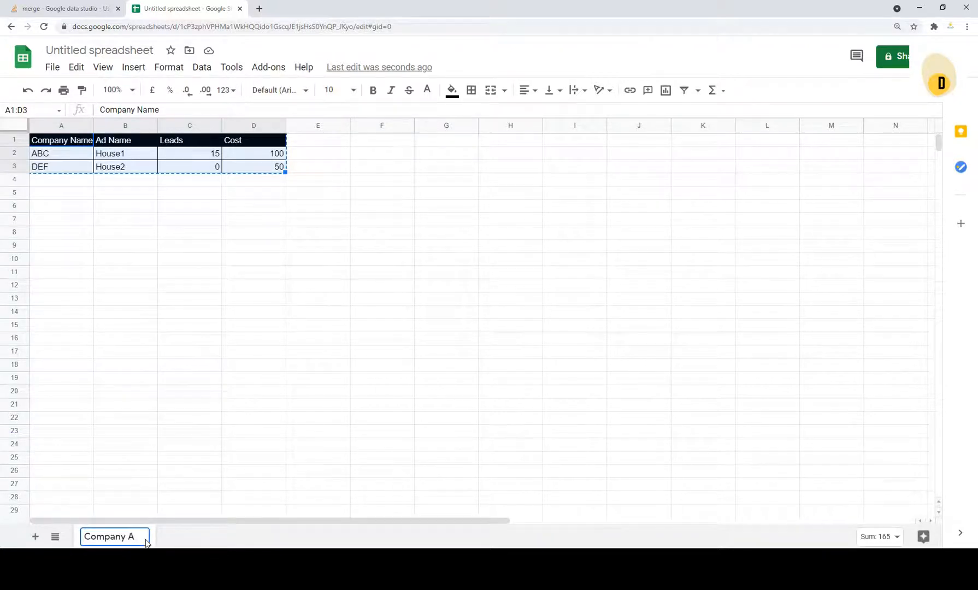
{"action": "double_click", "coordinate": [109, 536]}
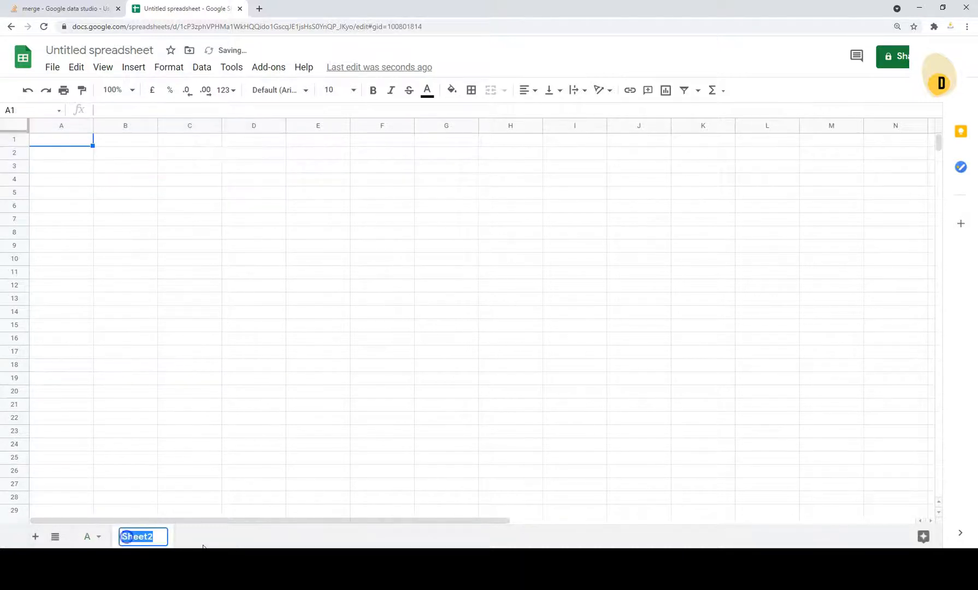
Step: Name the sheets A and B, paste the table into B with XYZ/House4 values, and title the file
{"action": "key", "text": "ctrl+v"}
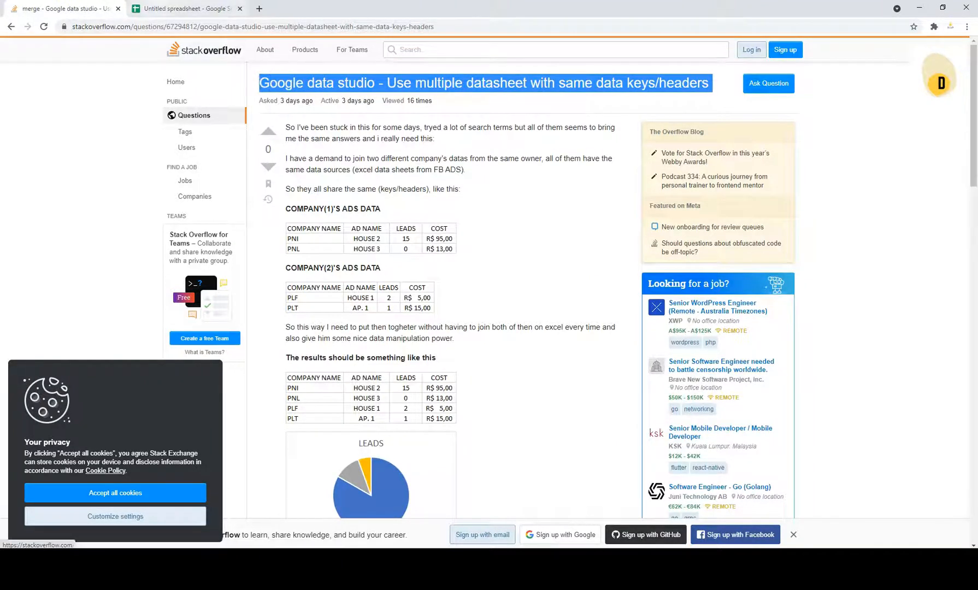
{"action": "left_click", "coordinate": [187, 8]}
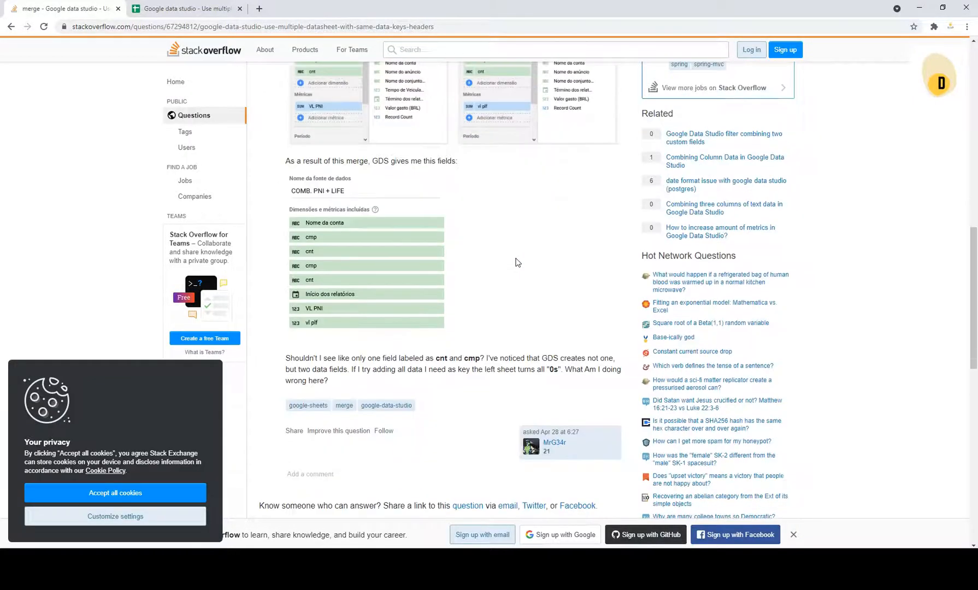
{"action": "left_click", "coordinate": [185, 8]}
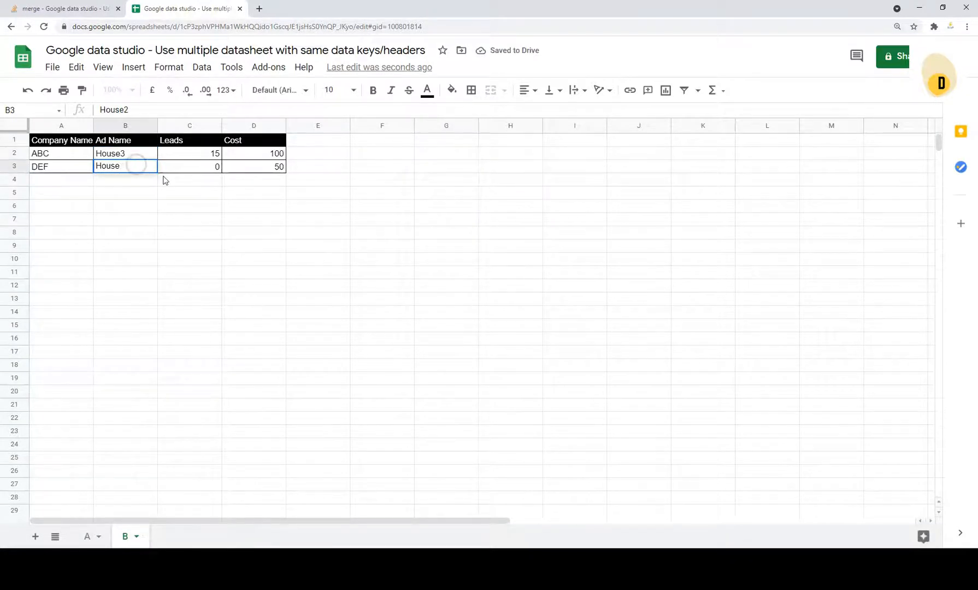
{"action": "type", "text": "House4"}
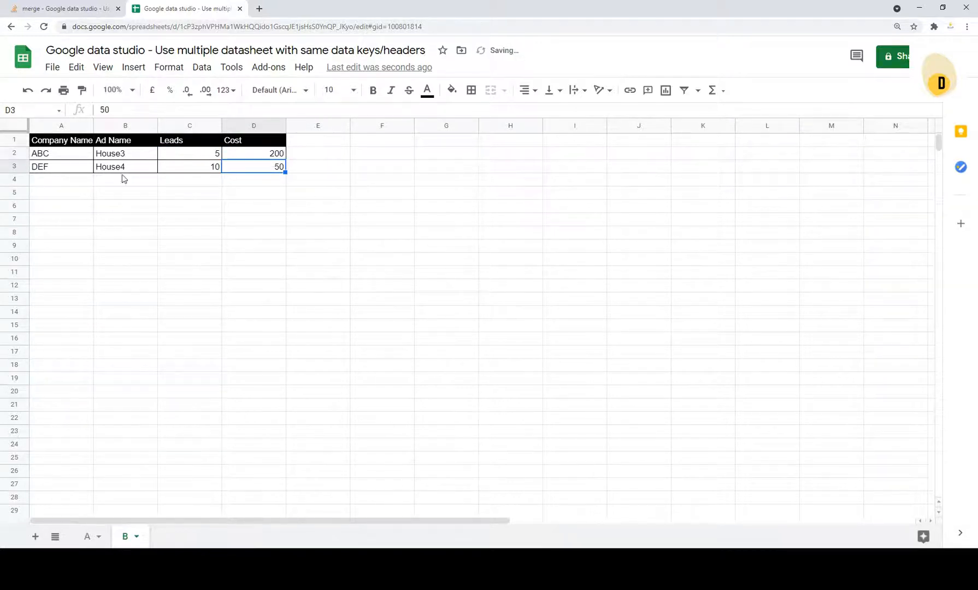
{"action": "type", "text": "XYZ"}
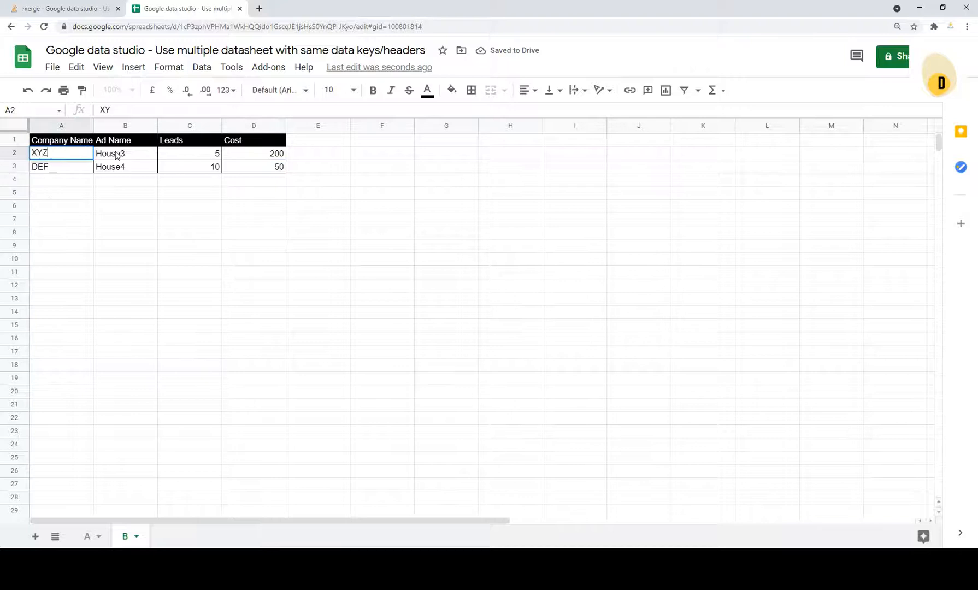
{"action": "left_click", "coordinate": [61, 166]}
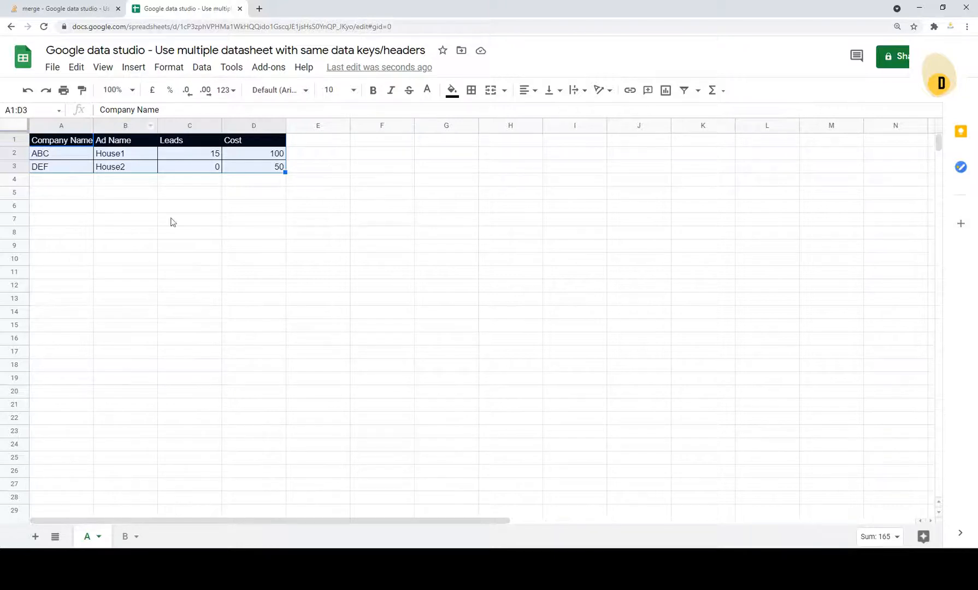
Step: Add a third sheet named 'Master'
{"action": "left_click", "coordinate": [126, 536]}
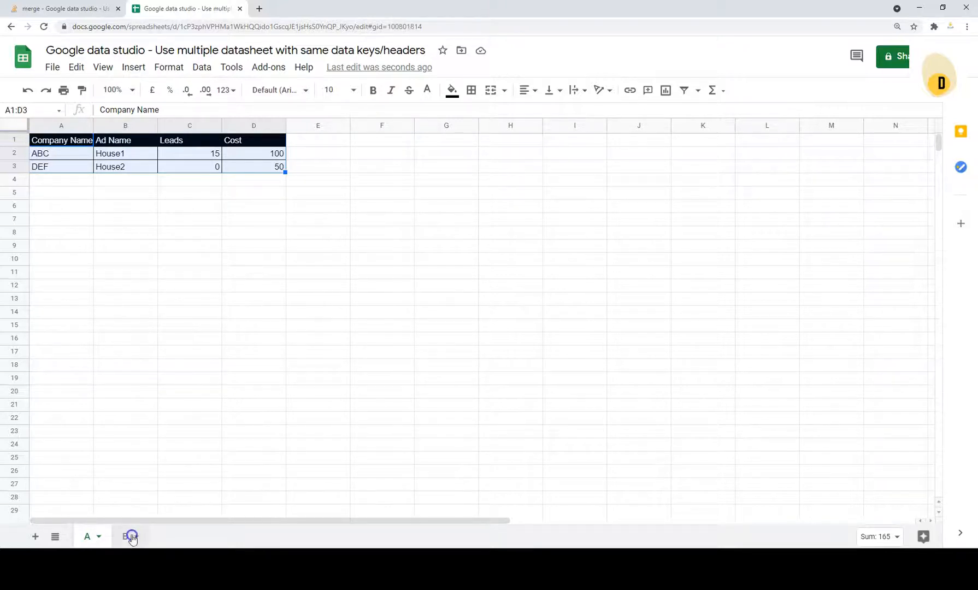
{"action": "left_click", "coordinate": [129, 537]}
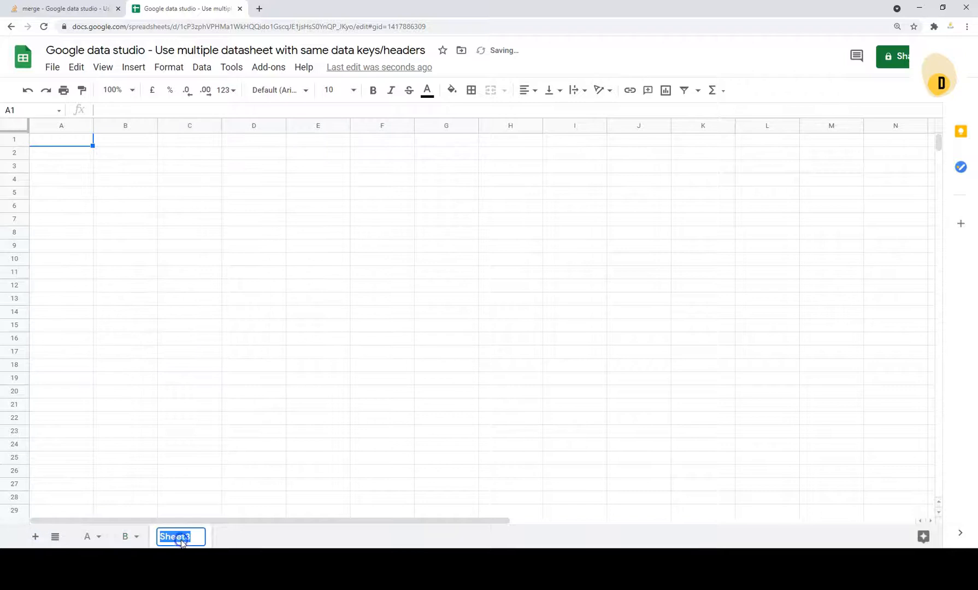
{"action": "type", "text": "Master"}
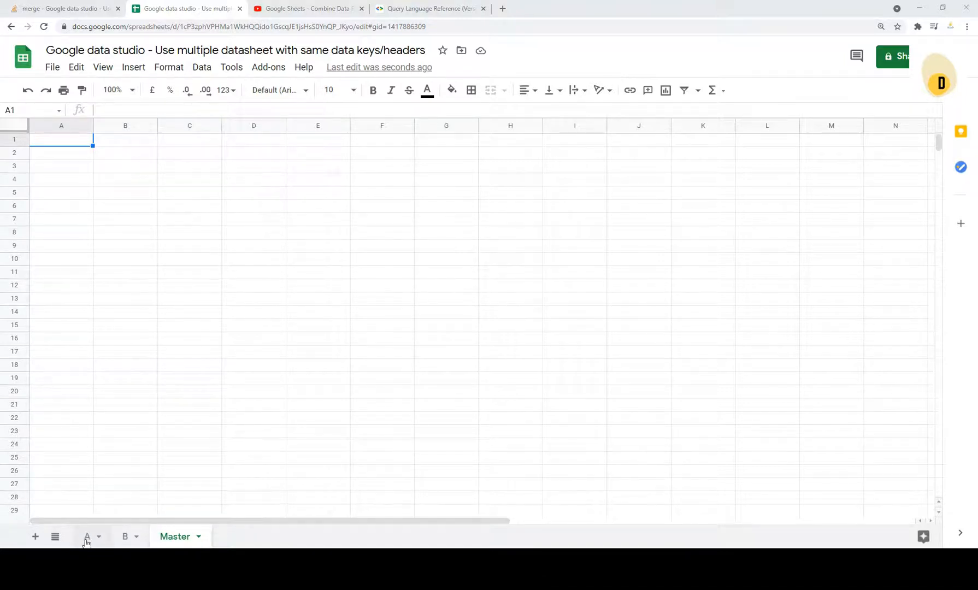
Step: Review the ad data in tabs A and B, then go to Master
{"action": "left_click", "coordinate": [87, 536]}
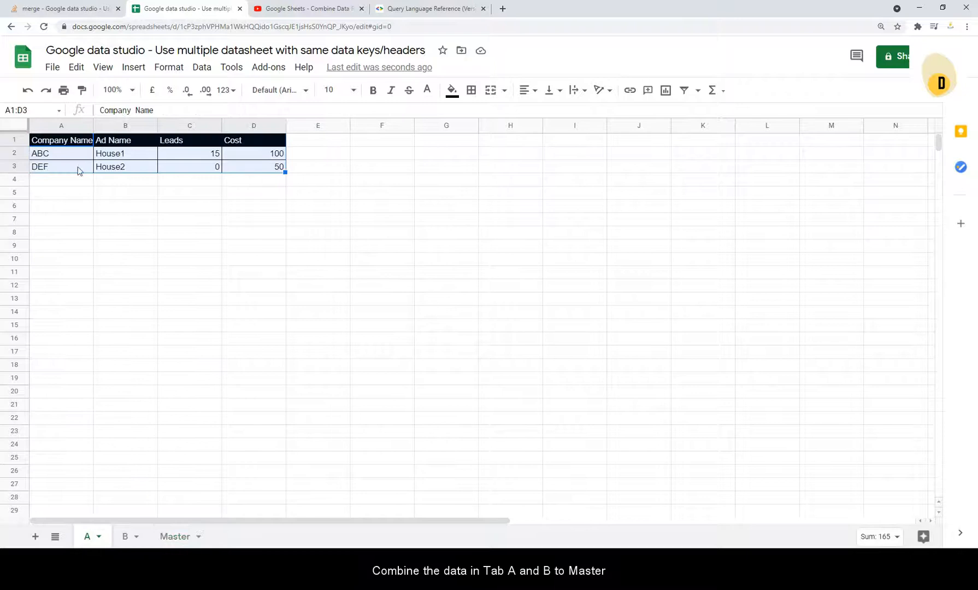
{"action": "left_click", "coordinate": [124, 536]}
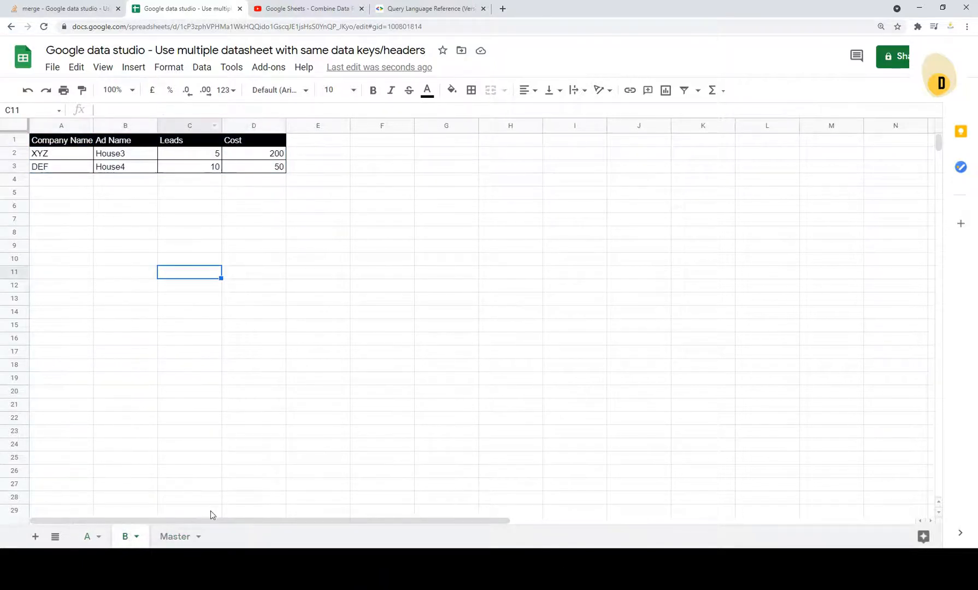
{"action": "left_click", "coordinate": [175, 537]}
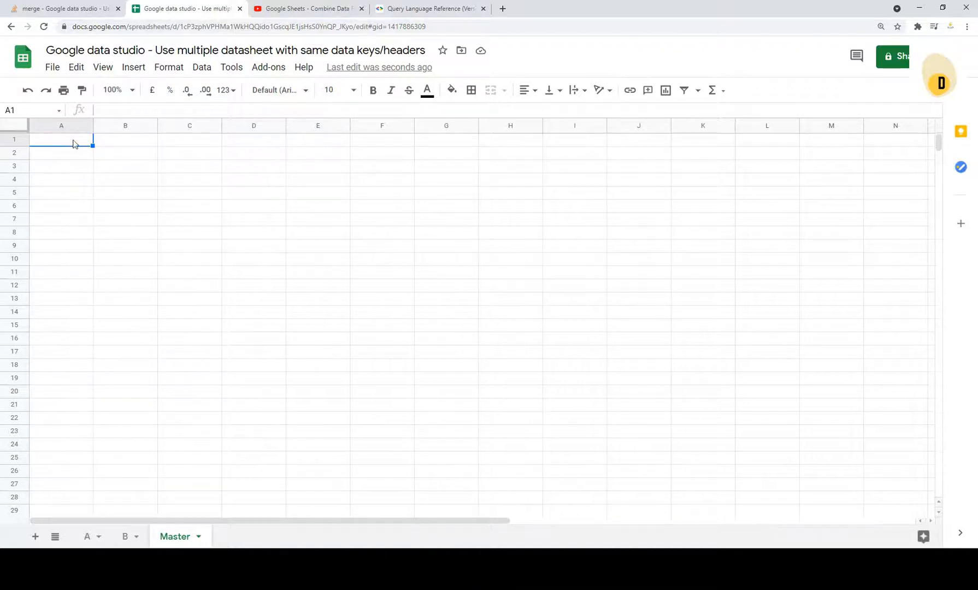
Step: Enter =QUERY(A!A1:D1000,"SELECT A,B,C,D WHERE A <> ''",1) in Master!A1, accepting the bracket fix
{"action": "type", "text": "="}
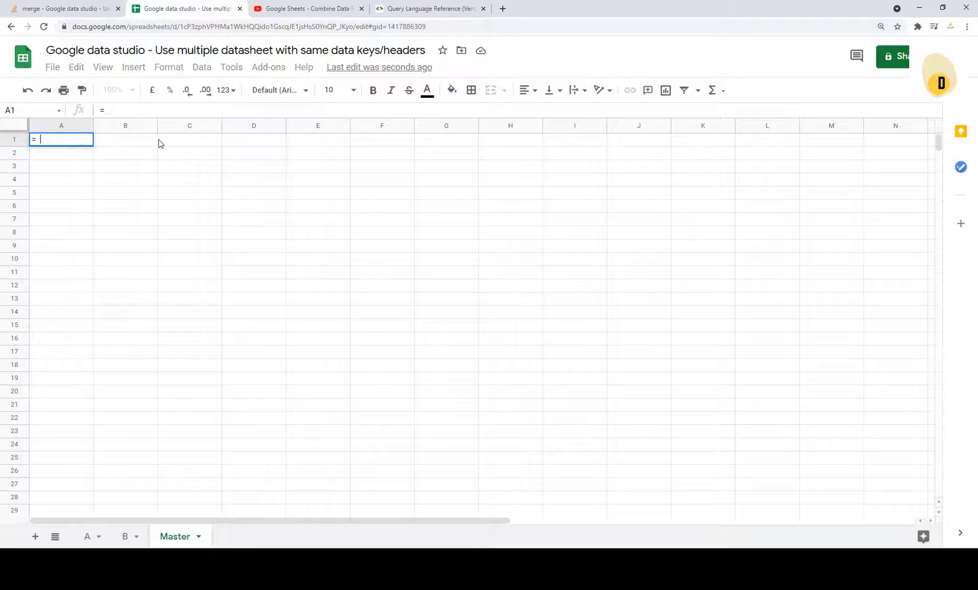
{"action": "type", "text": "Q"}
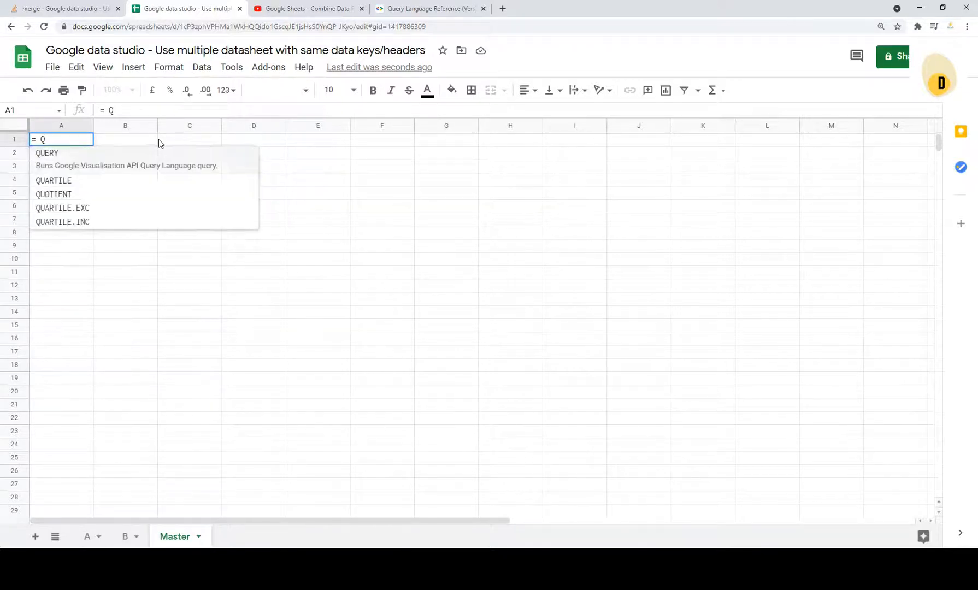
{"action": "type", "text": "UERY(A!"}
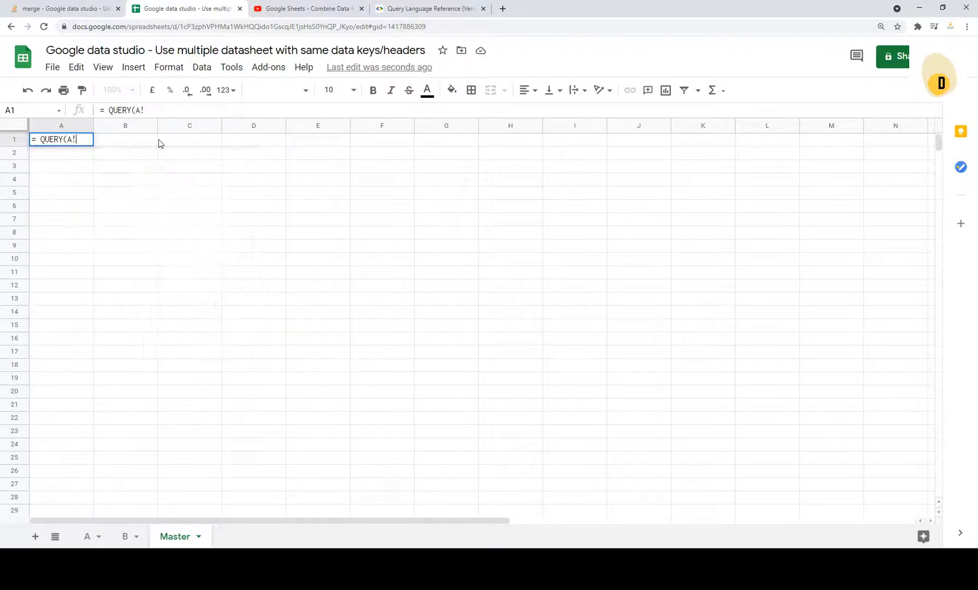
{"action": "type", "text": "A1:D1000,"}
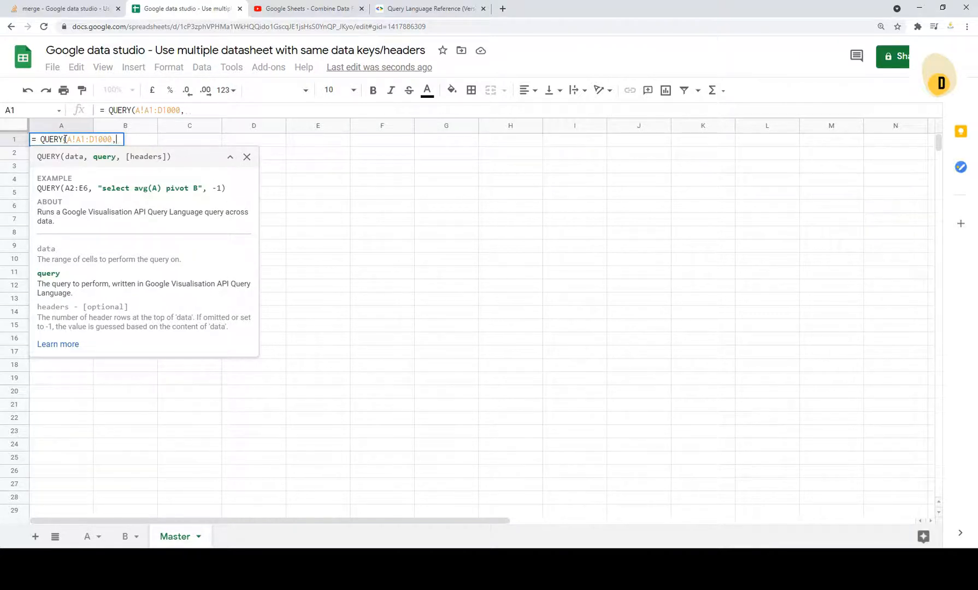
{"action": "mouse_move", "coordinate": [348, 305]}
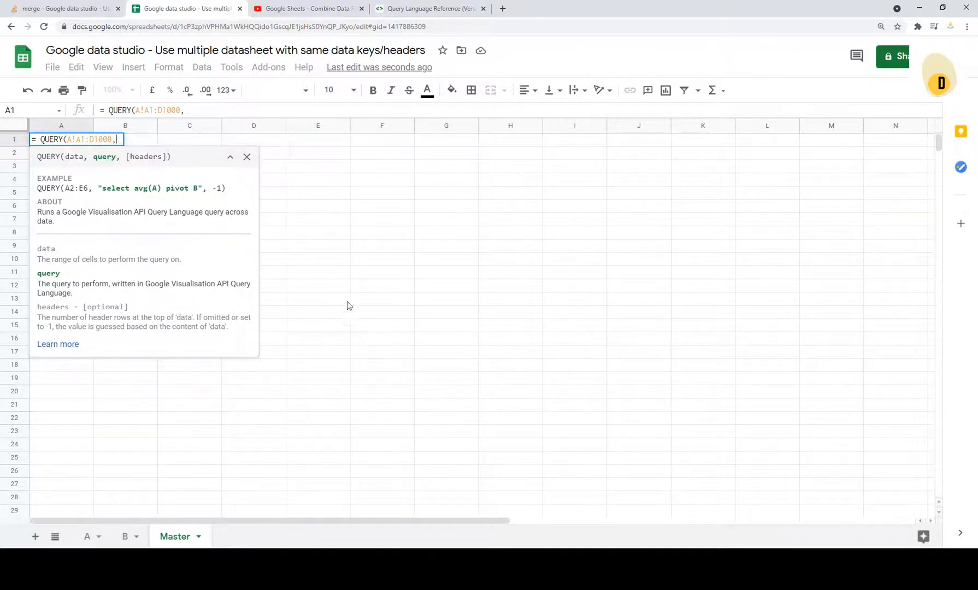
{"action": "type", "text": "\"SELECT A,B,C"}
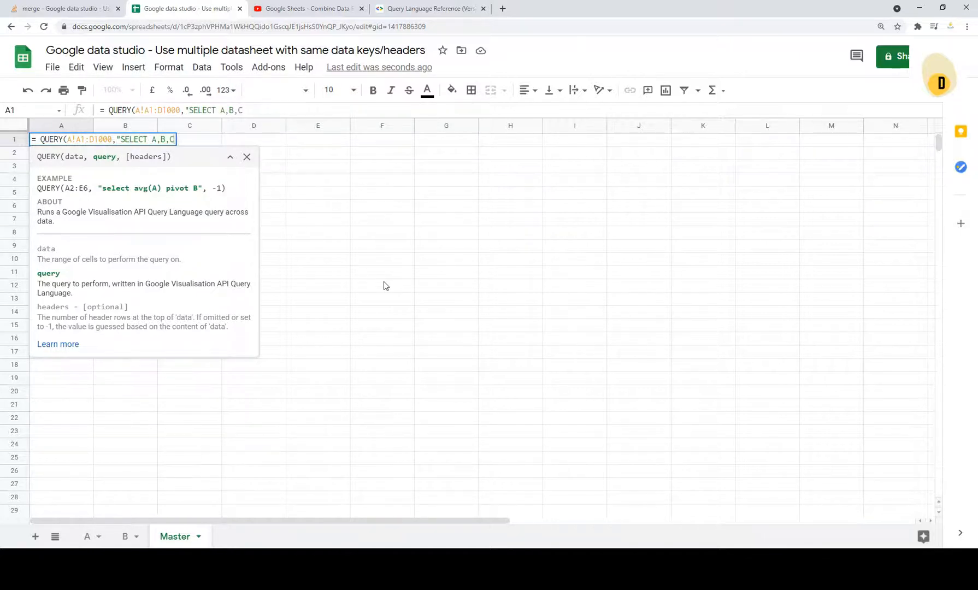
{"action": "type", "text": ",D FRO"}
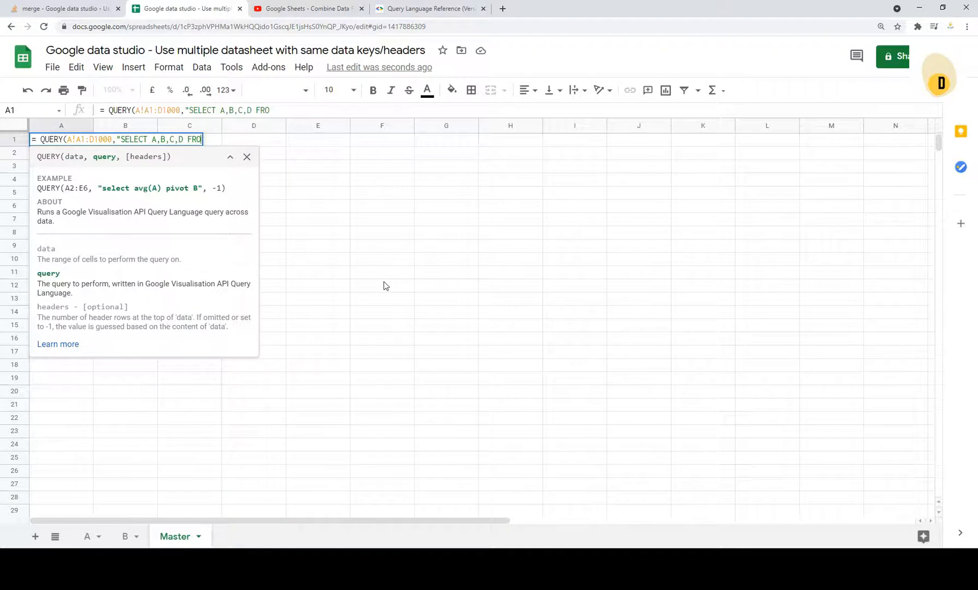
{"action": "type", "text": "WHERE"}
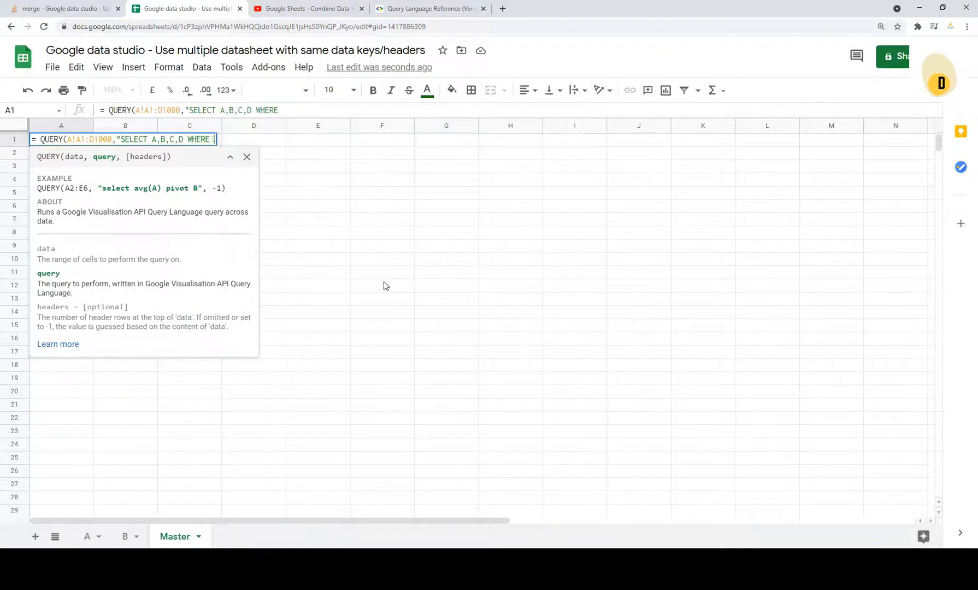
{"action": "type", "text": "A <> ''"}
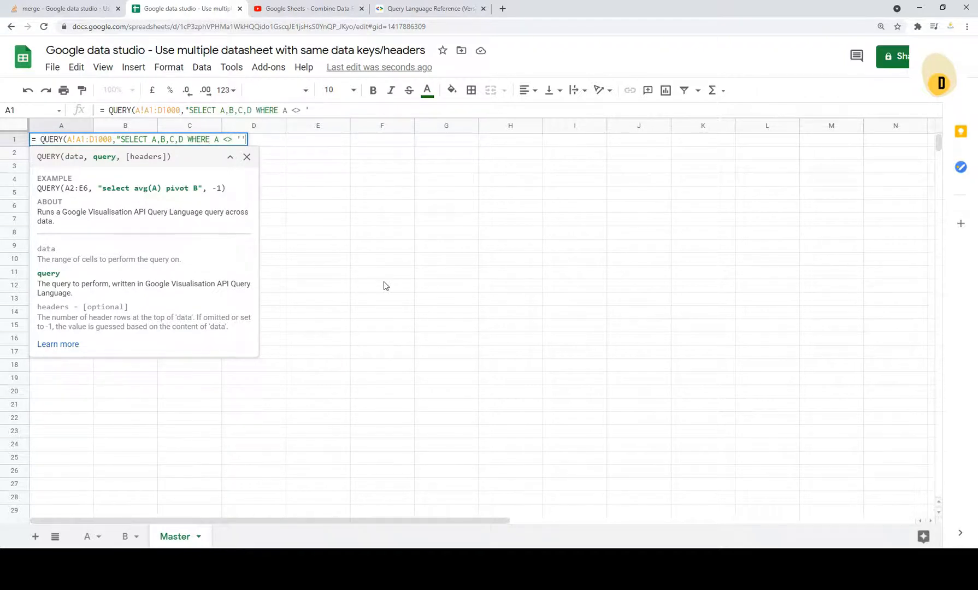
{"action": "type", "text": ","}
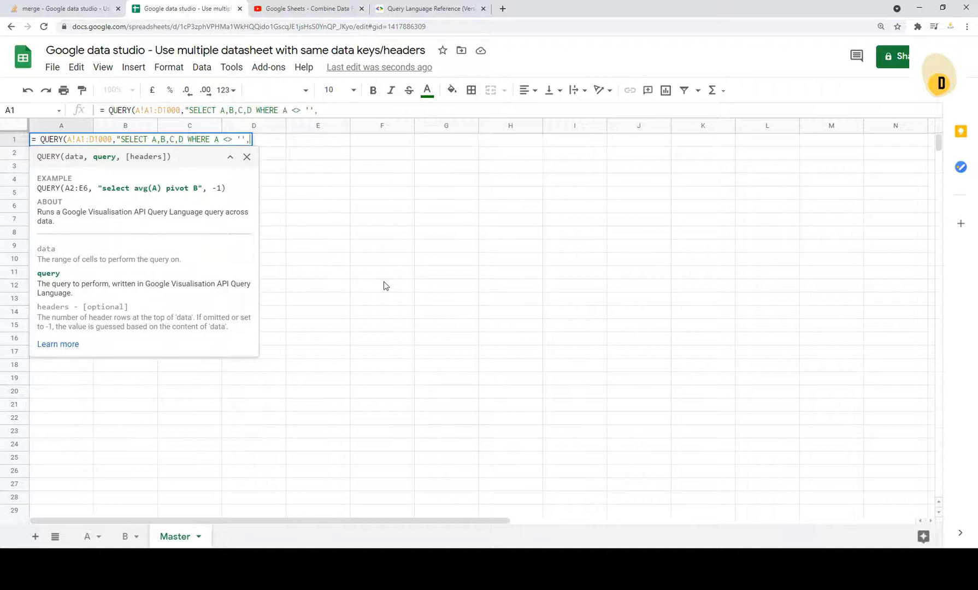
{"action": "type", "text": "1)"}
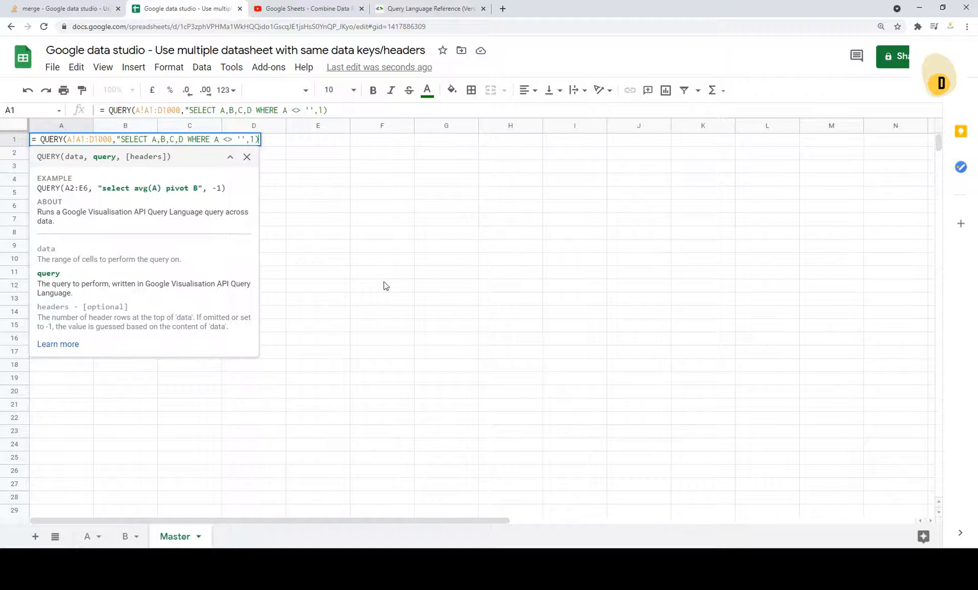
{"action": "key", "text": "Enter"}
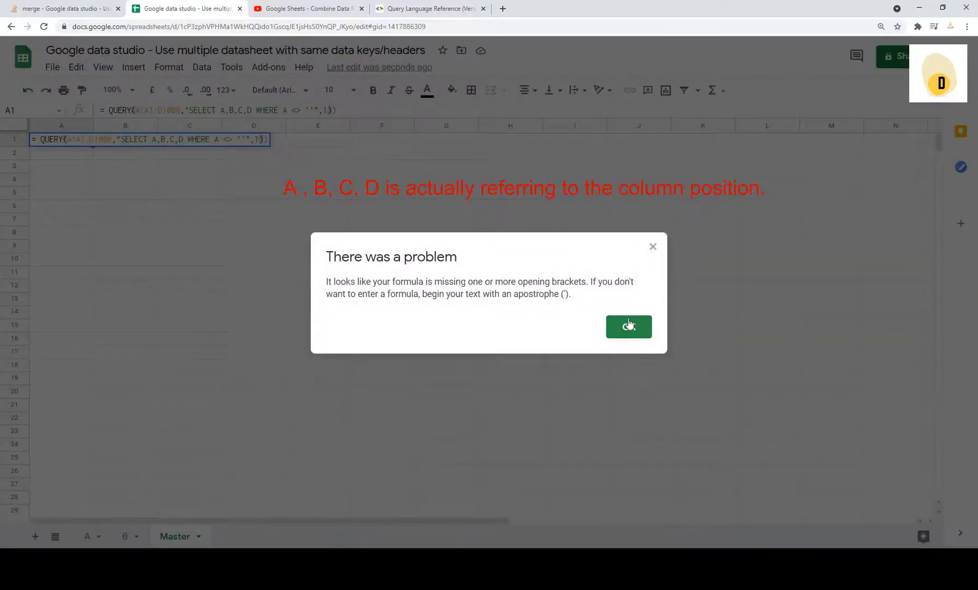
{"action": "left_click", "coordinate": [628, 326]}
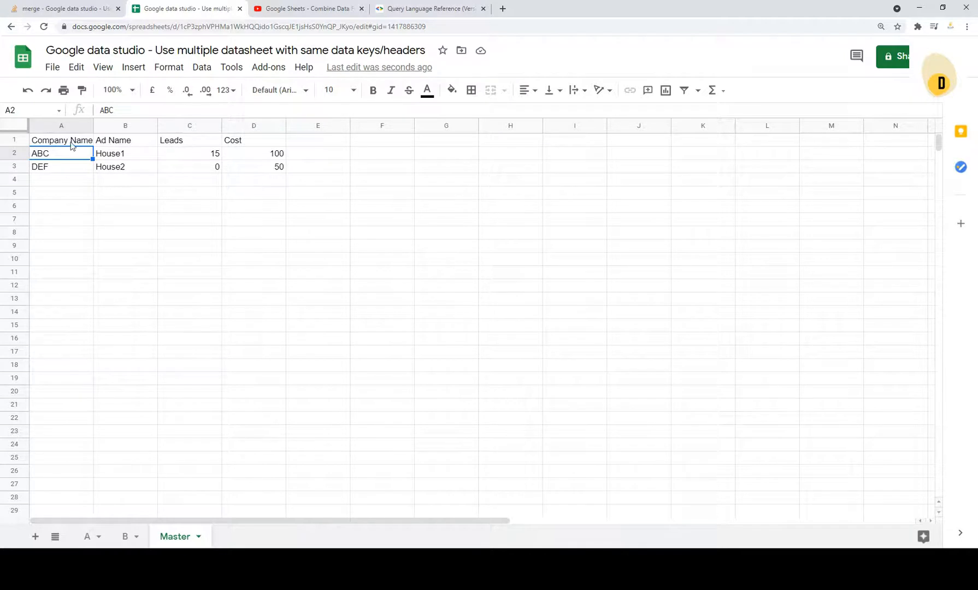
Step: Wrap the A1 formula in braces and append ;QUERY(B!A1:D,"SELECT A,B,C,D WHERE A <> ''",-1)
{"action": "left_click_drag", "start_coordinate": [61, 140], "coordinate": [253, 167]}
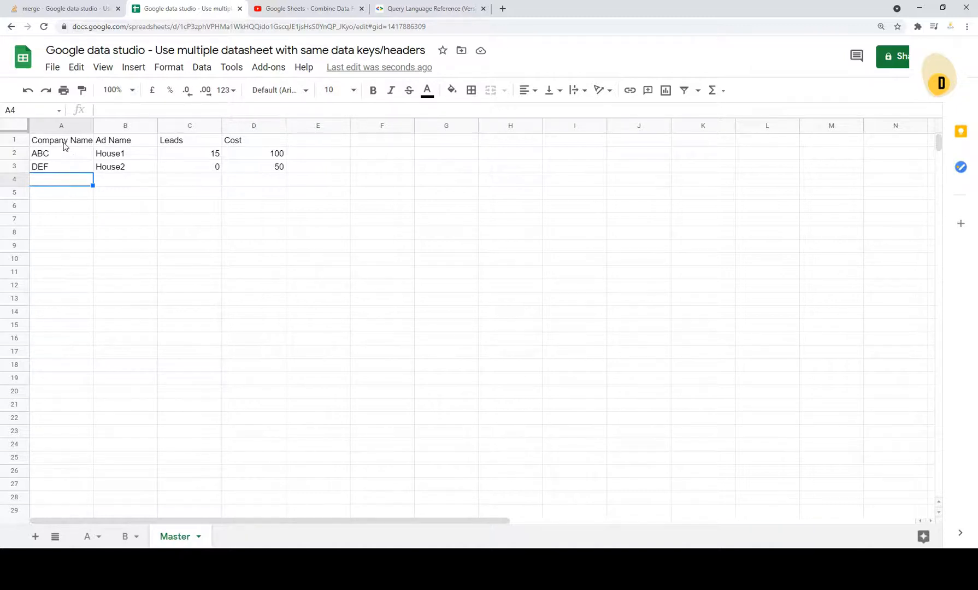
{"action": "left_click", "coordinate": [125, 537]}
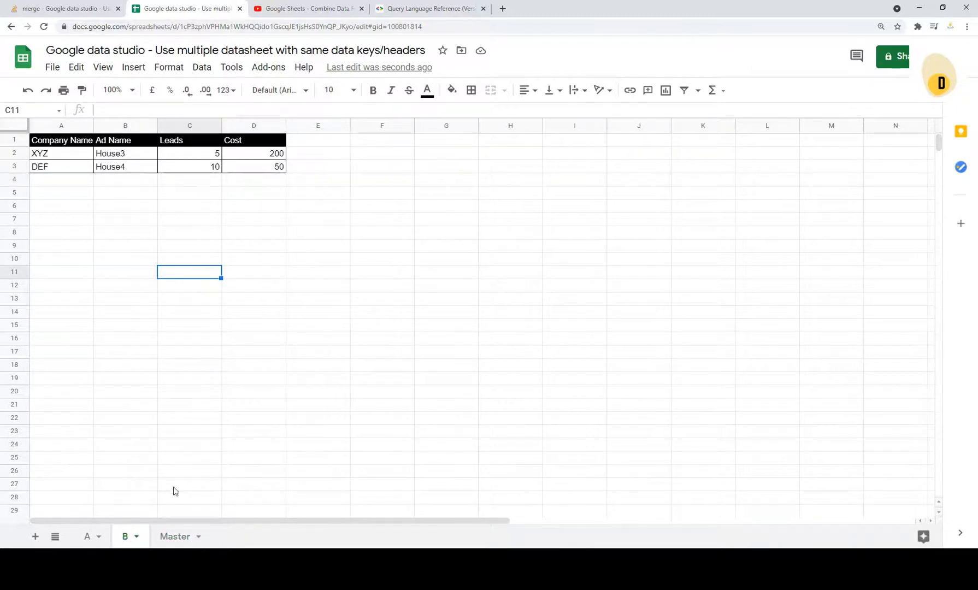
{"action": "left_click", "coordinate": [175, 537]}
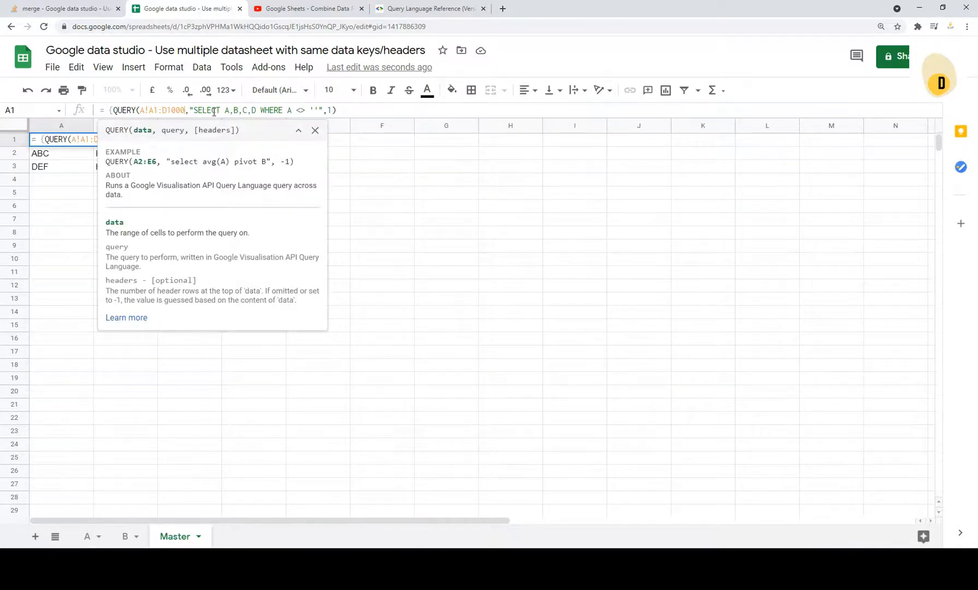
{"action": "left_click", "coordinate": [314, 130]}
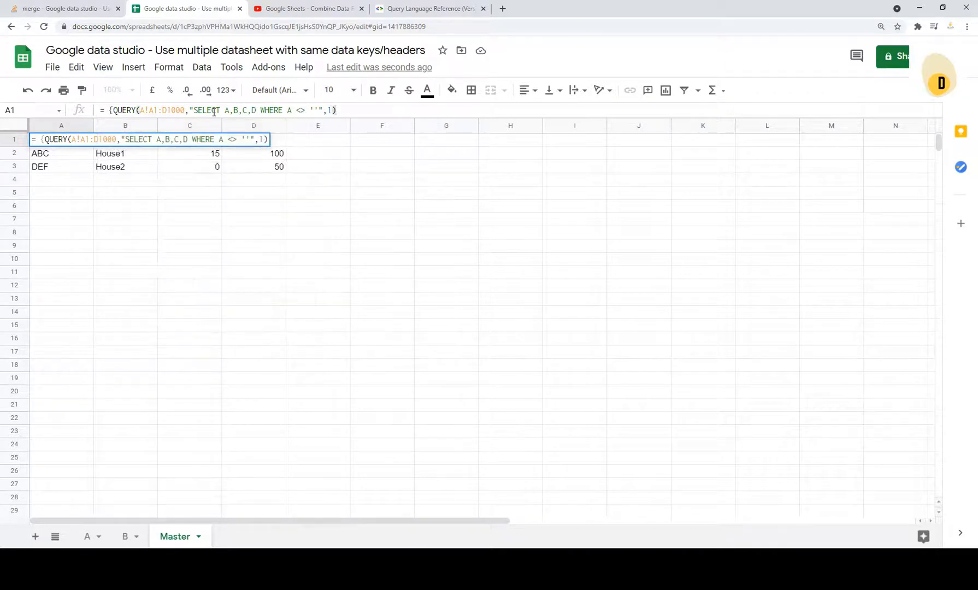
{"action": "type", "text": "}"}
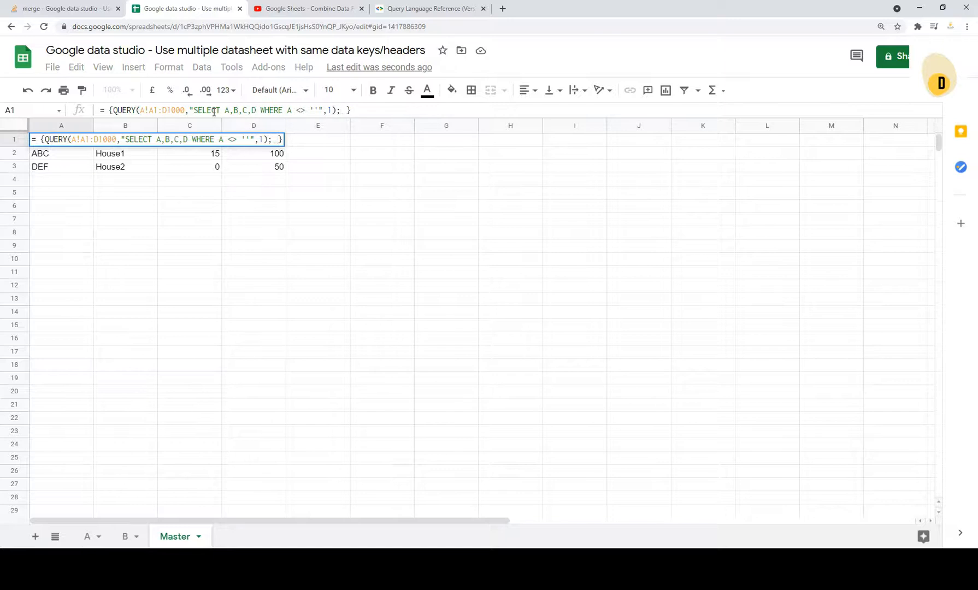
{"action": "type", "text": ";QUERY("}
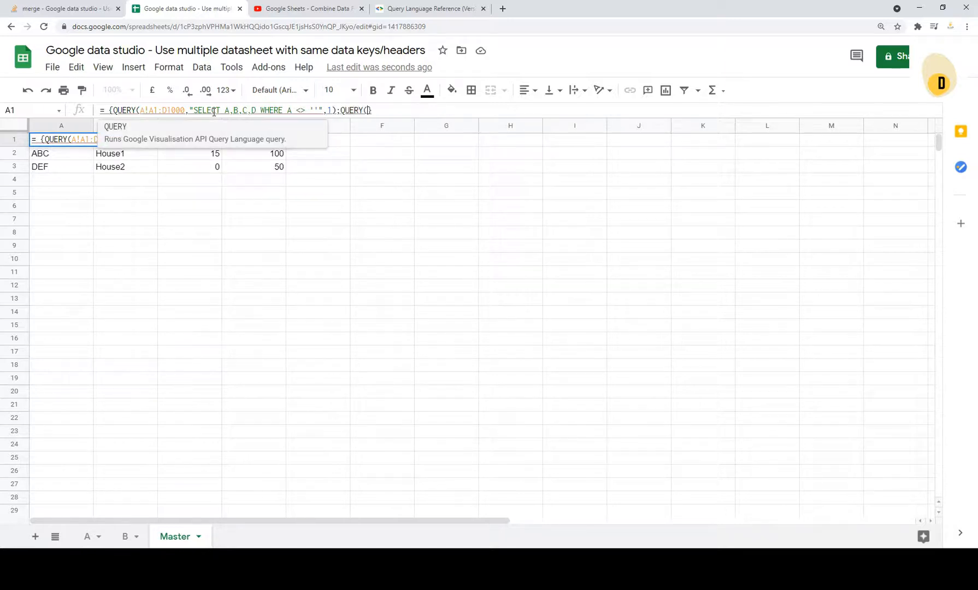
{"action": "type", "text": "B1"}
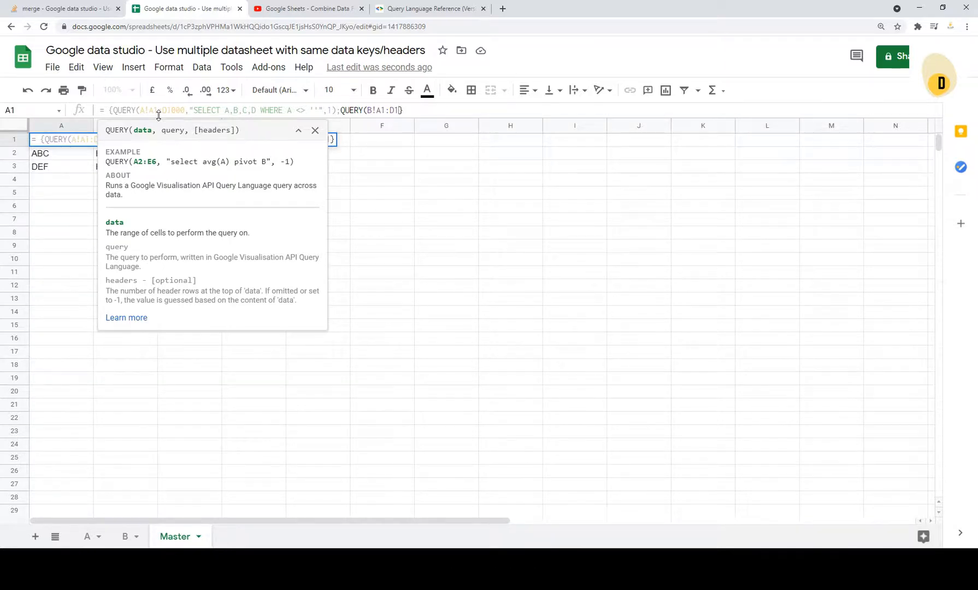
{"action": "type", "text": ", \"SELECT A,B,C,D"}
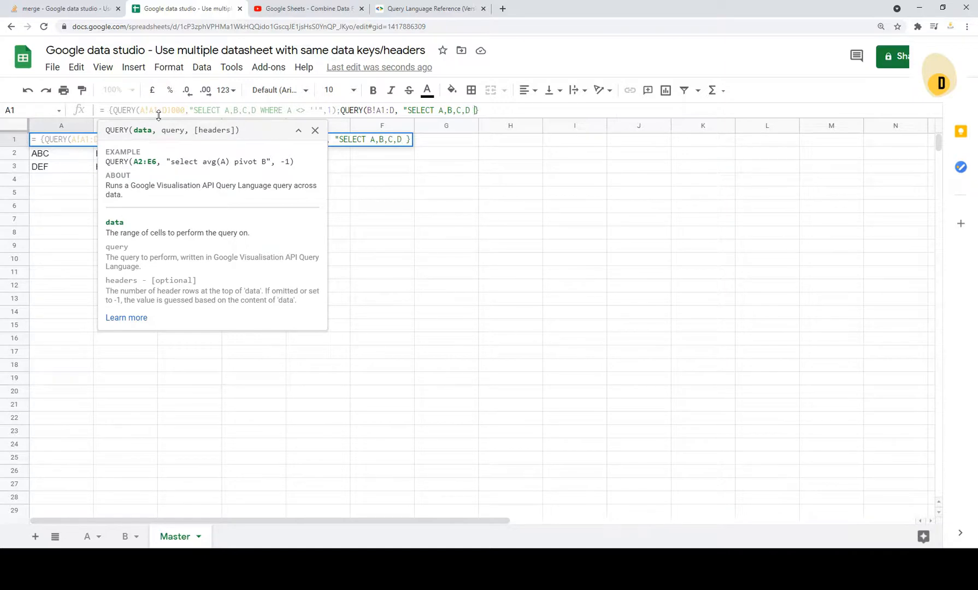
{"action": "type", "text": "WHERE A <> '' \",-1"}
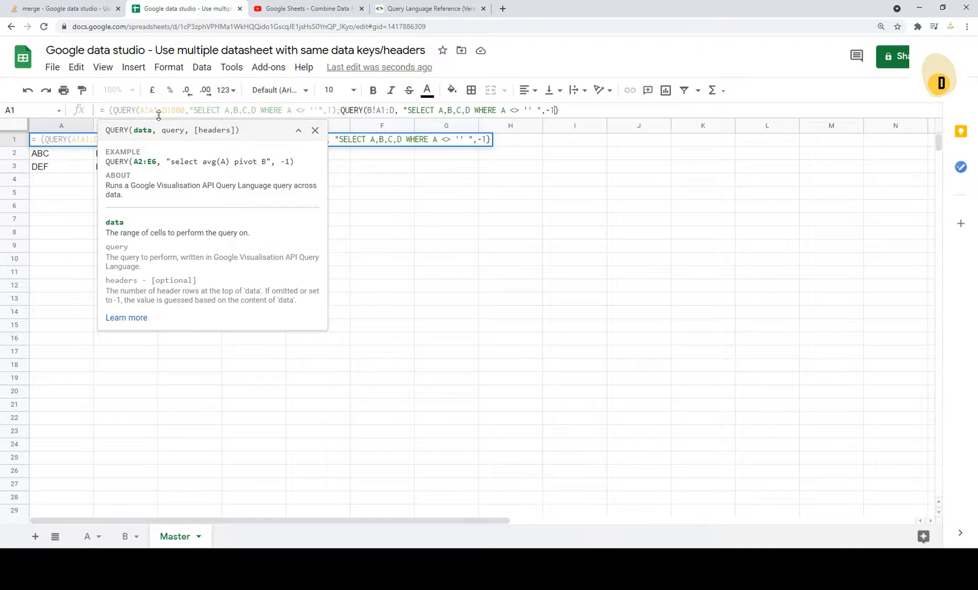
{"action": "key", "text": "enter"}
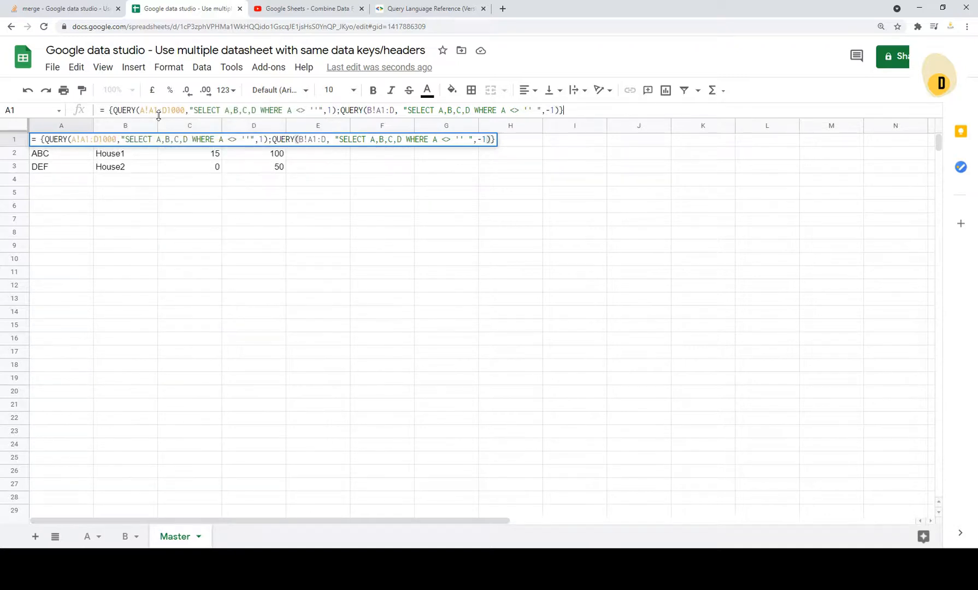
{"action": "key", "text": "enter"}
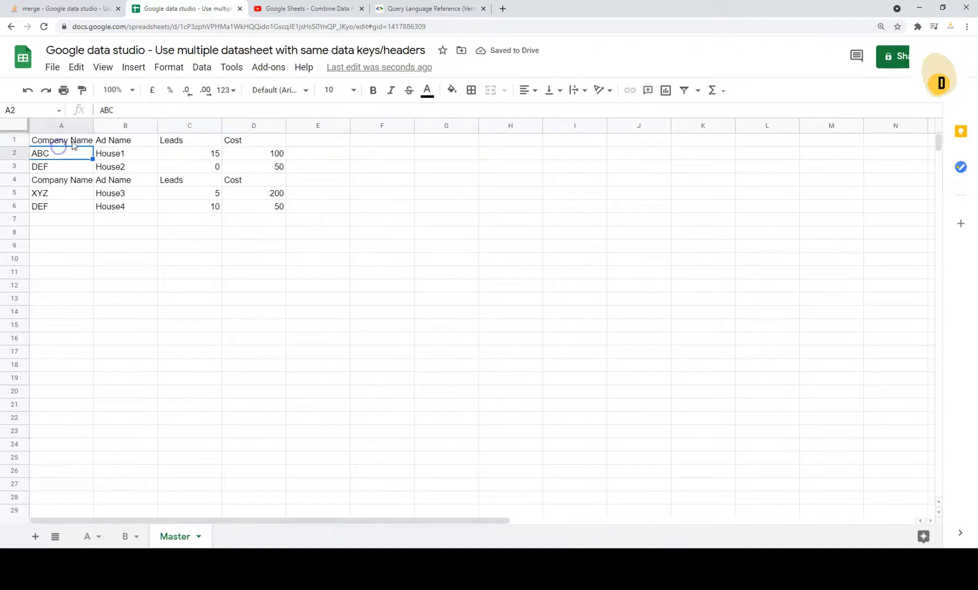
Step: Change the second QUERY's header argument in A1 so B's header row isn't repeated
{"action": "left_click", "coordinate": [61, 140]}
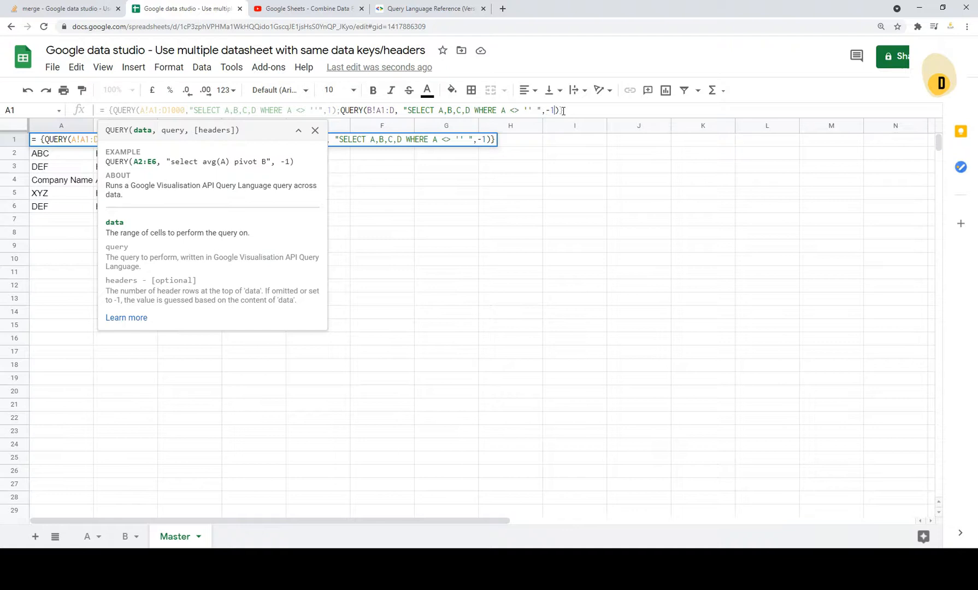
{"action": "key", "text": "enter"}
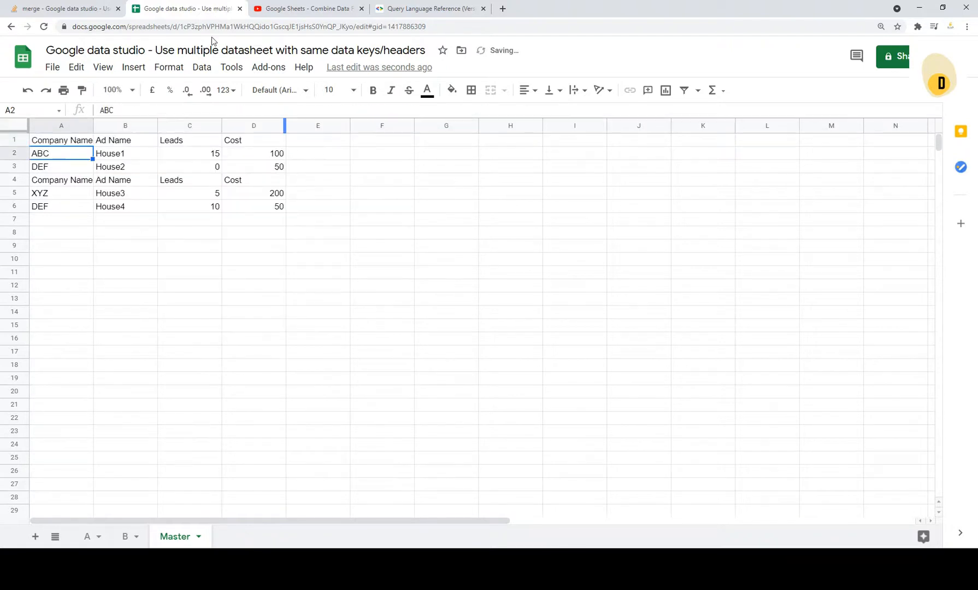
{"action": "left_click", "coordinate": [61, 139]}
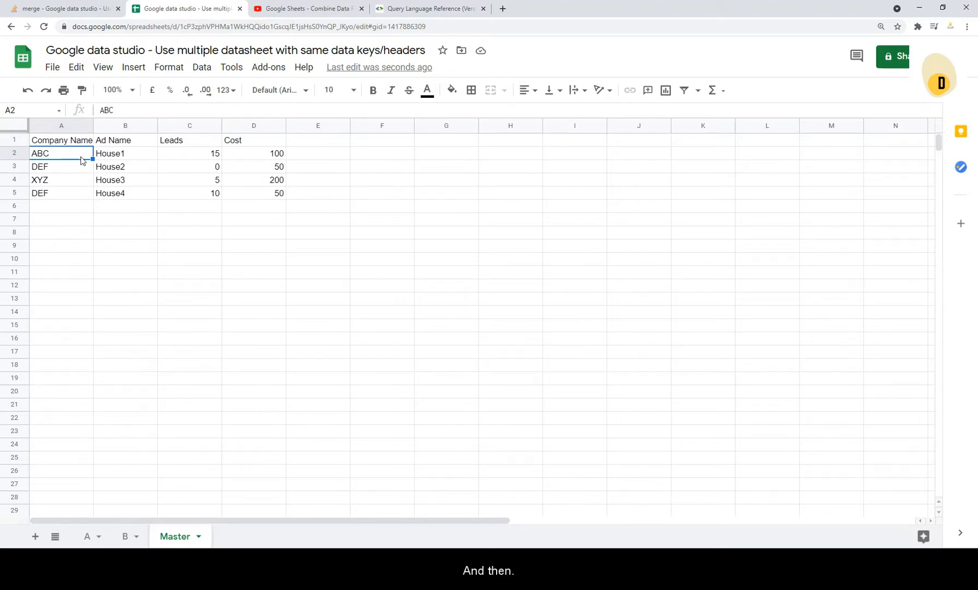
{"action": "mouse_move", "coordinate": [67, 213]}
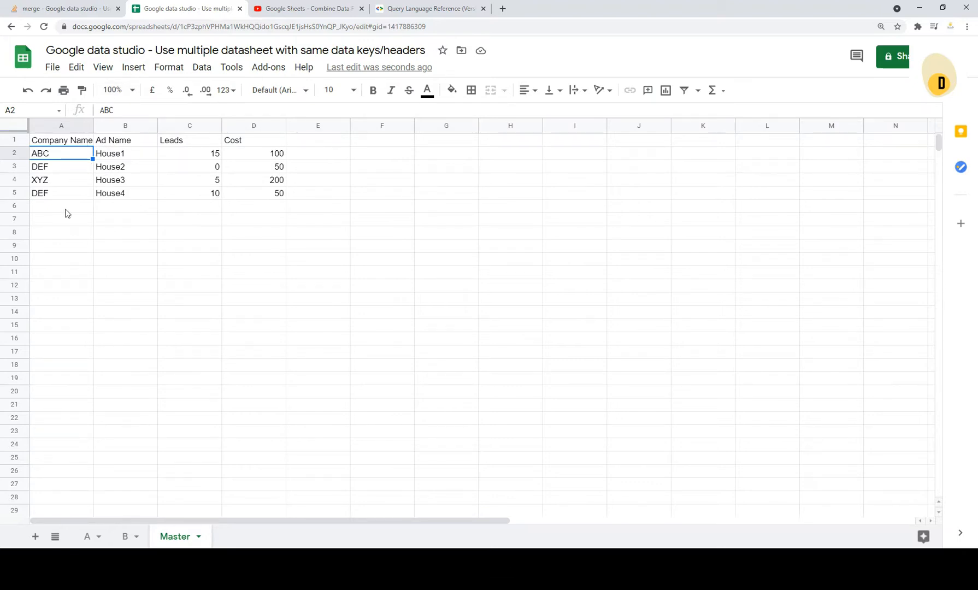
{"action": "mouse_move", "coordinate": [318, 202]}
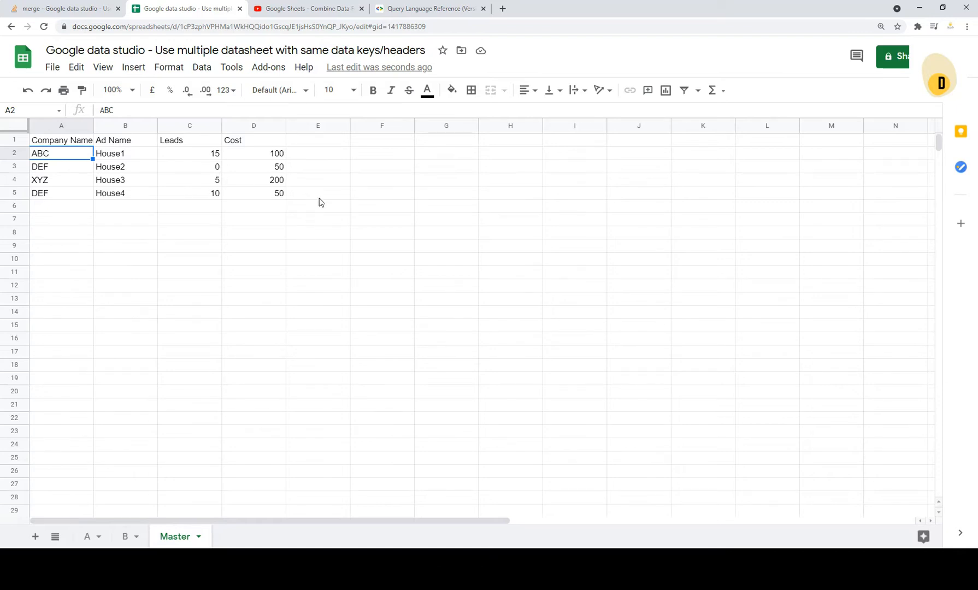